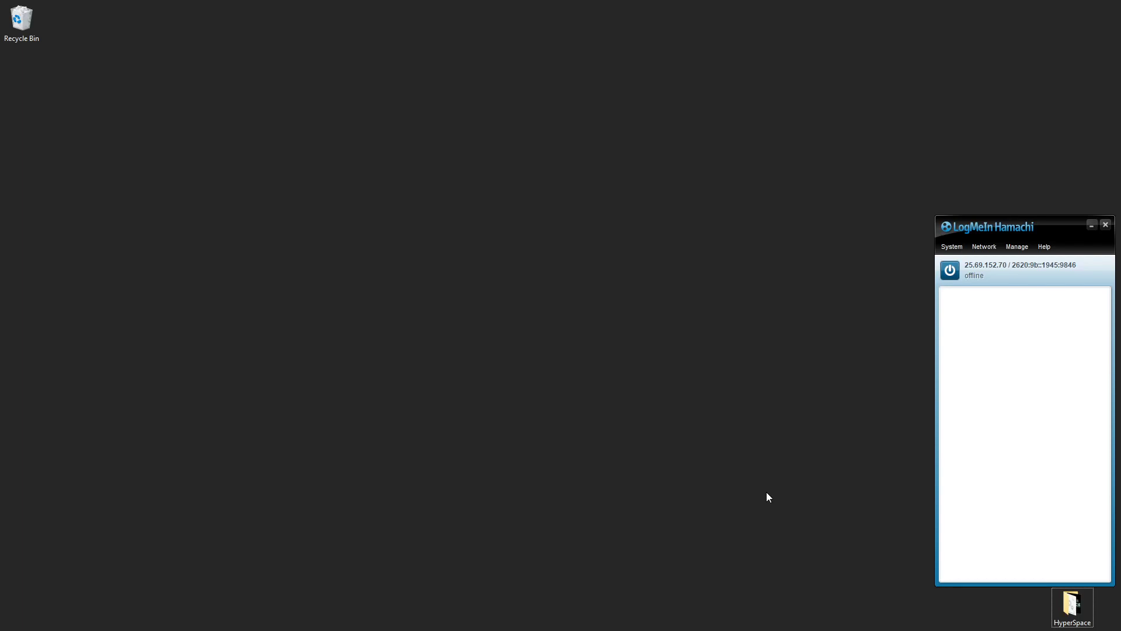
mouse_move(1018, 359)
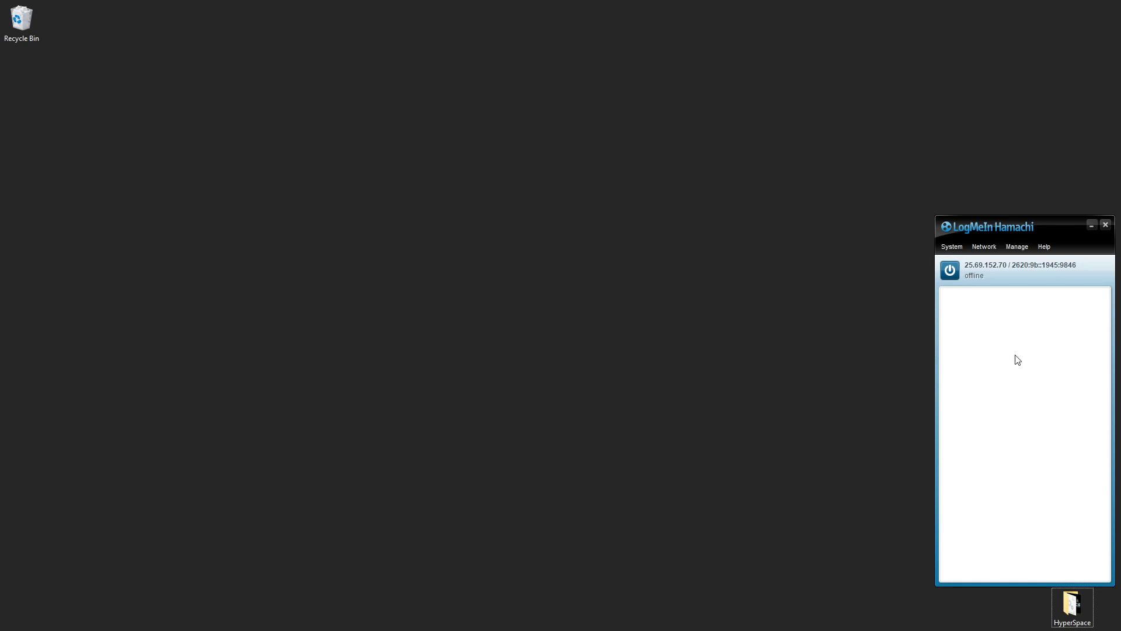
mouse_move(950, 271)
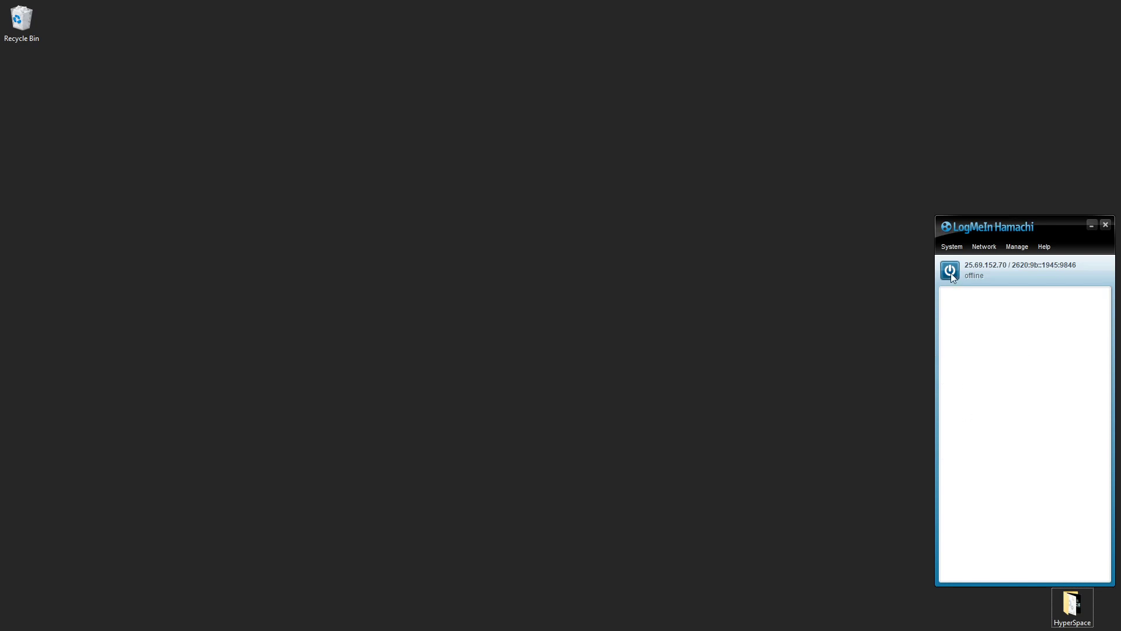
Bring Hamachi online and create the password-protected network CoulianosSuperNetwork
click(950, 271)
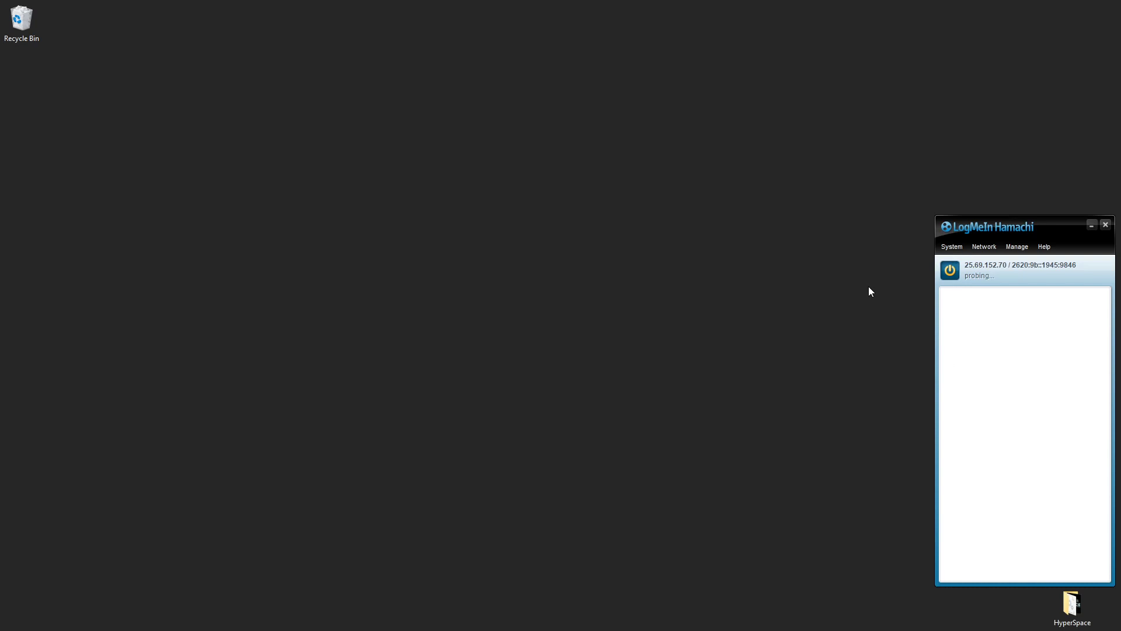
mouse_move(993, 399)
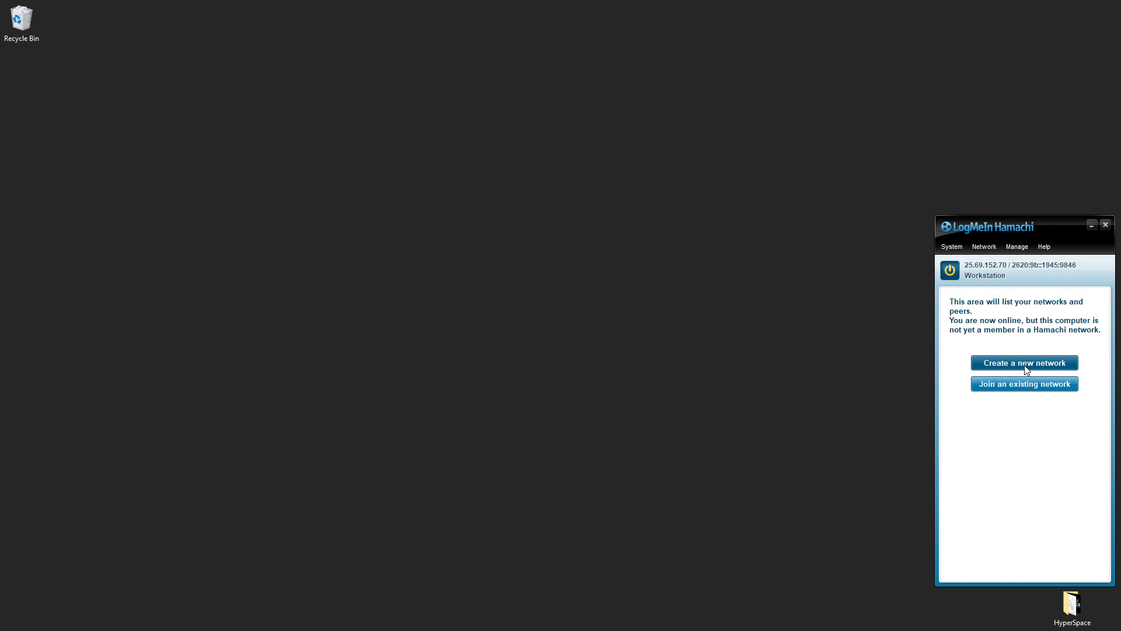
click(1025, 362)
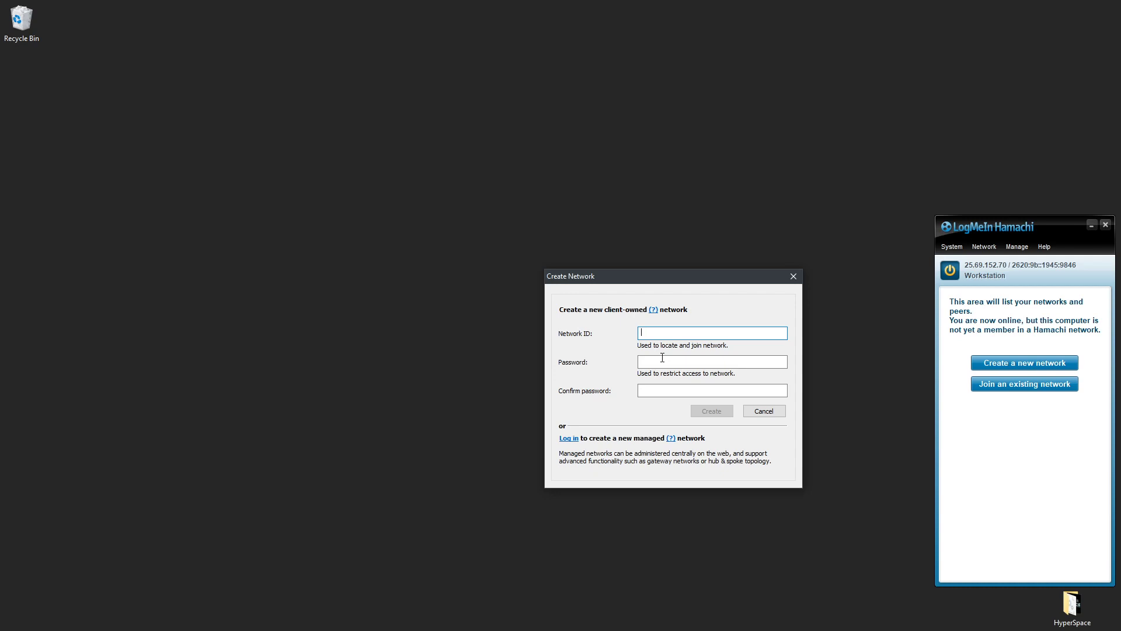
text(CoulianosSuper)
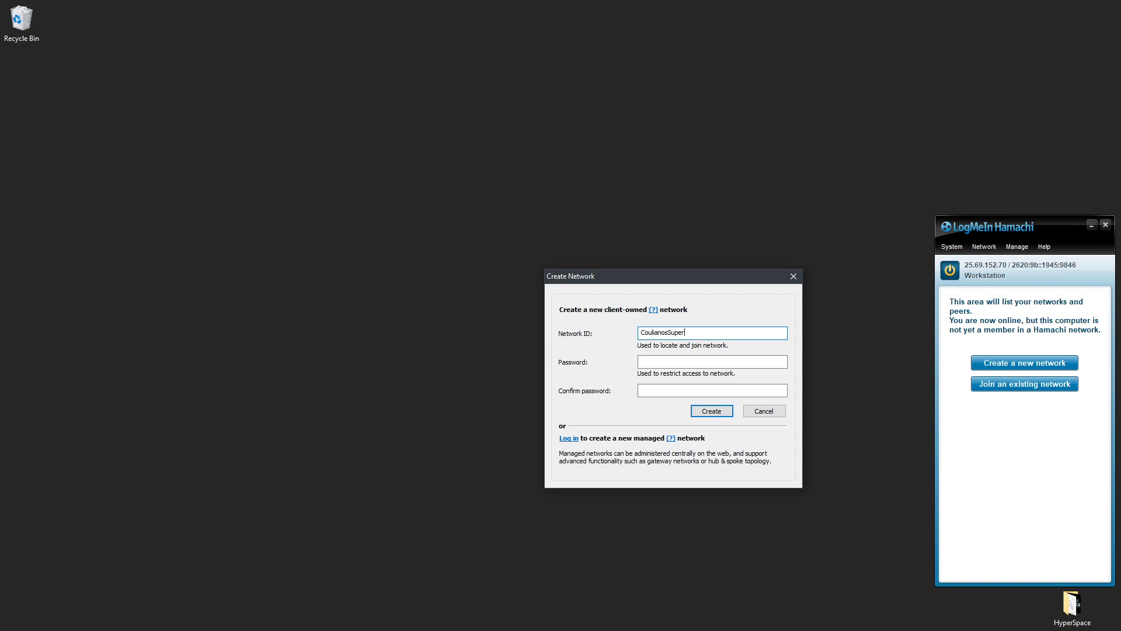
text(Network)
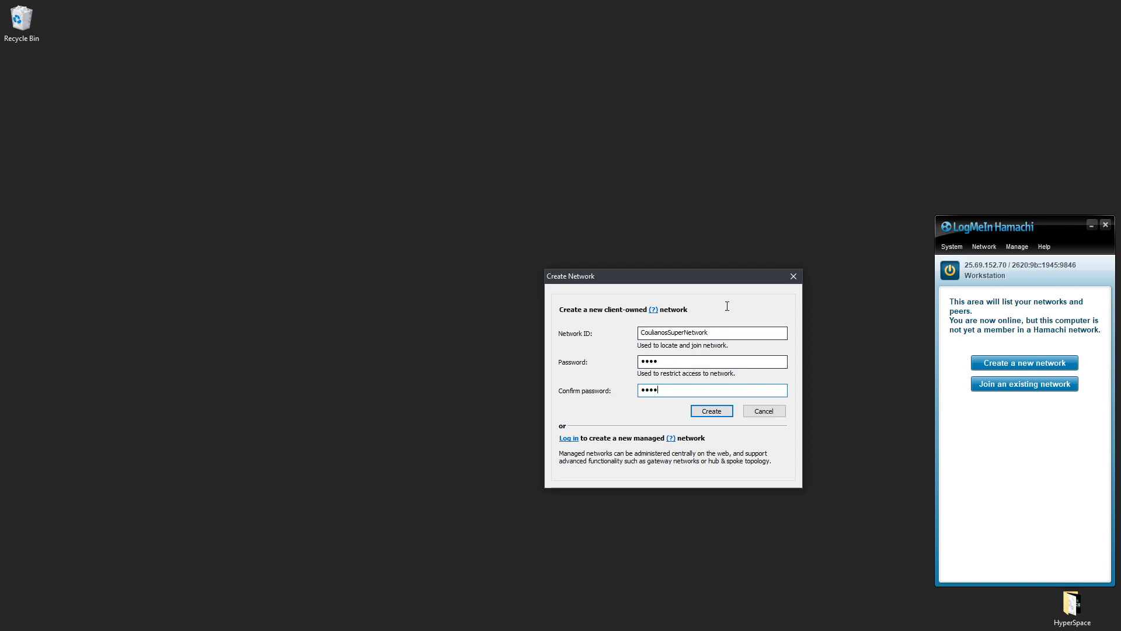
click(711, 410)
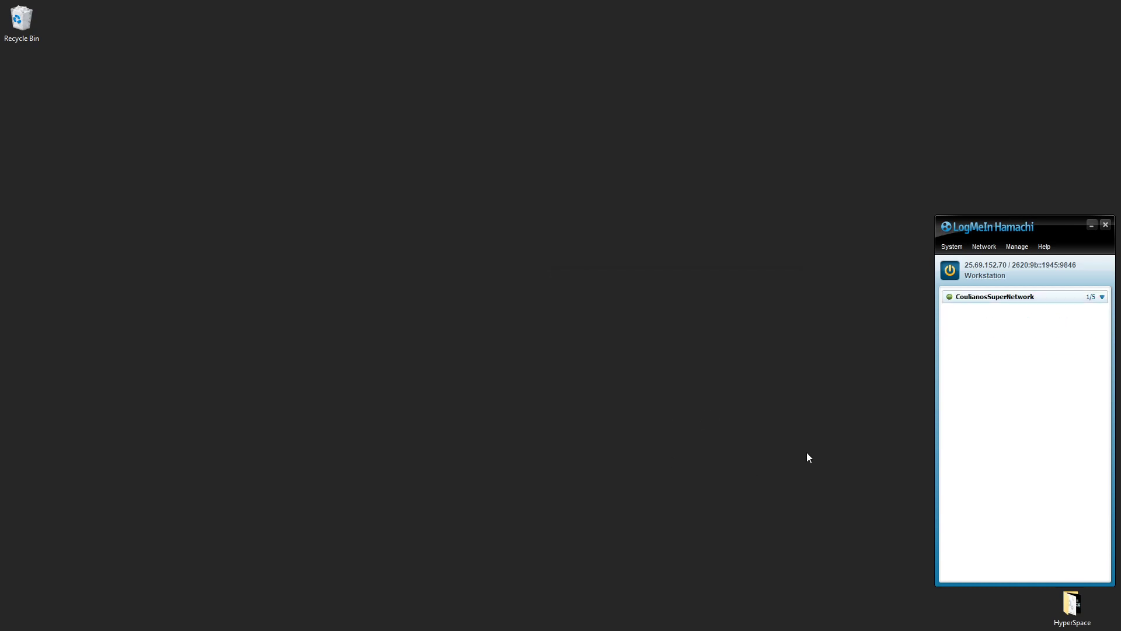
mouse_move(995, 310)
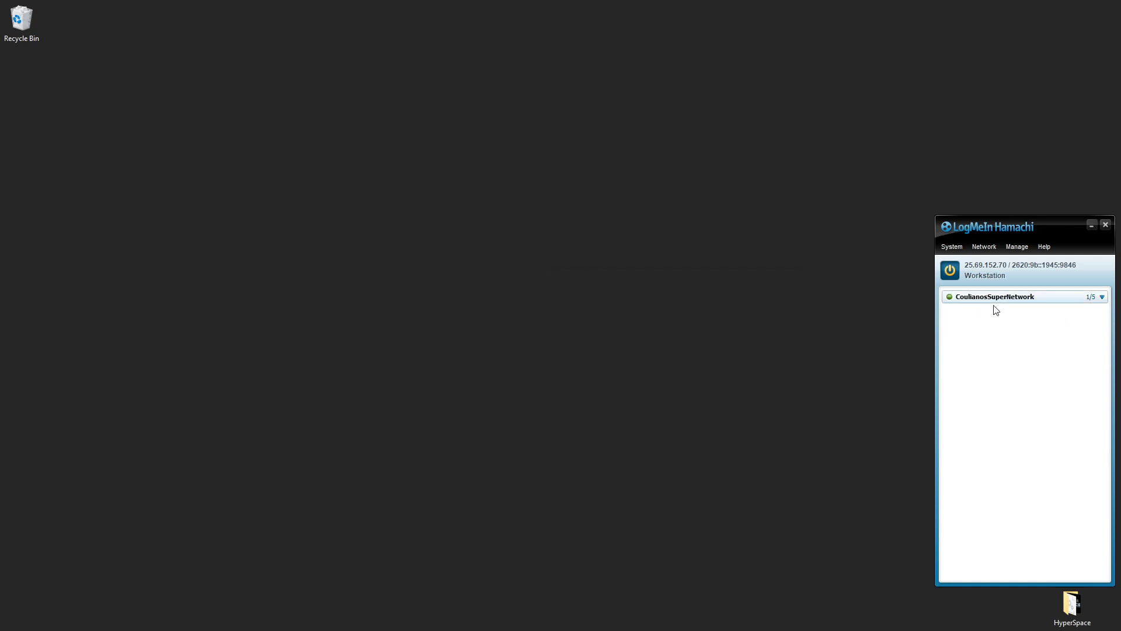
mouse_move(1001, 382)
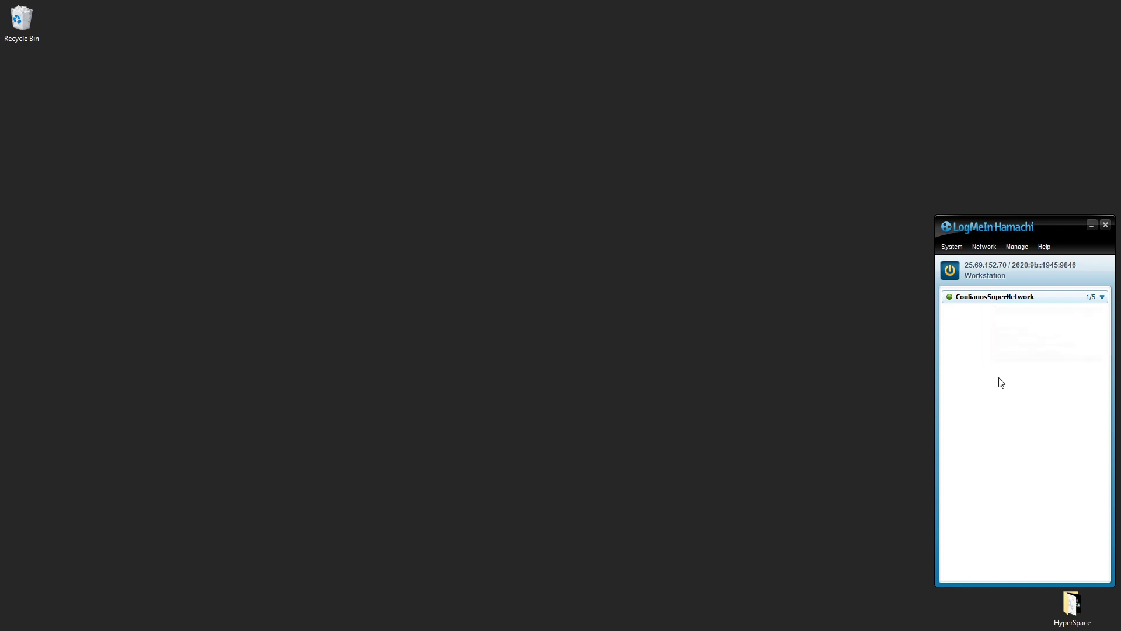
click(983, 246)
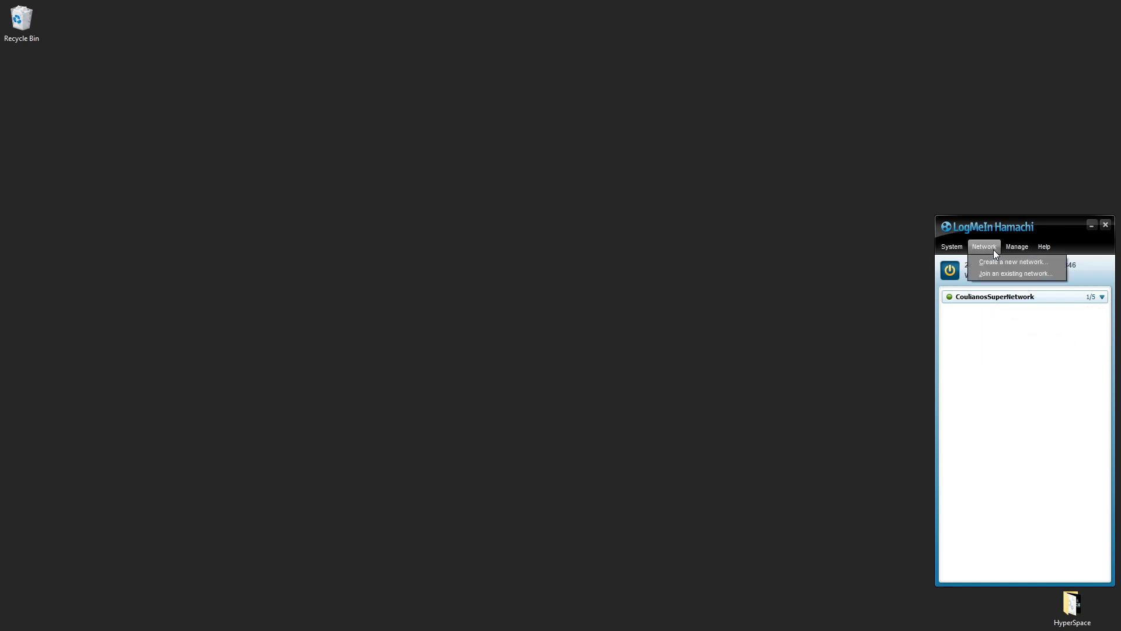
mouse_move(996, 278)
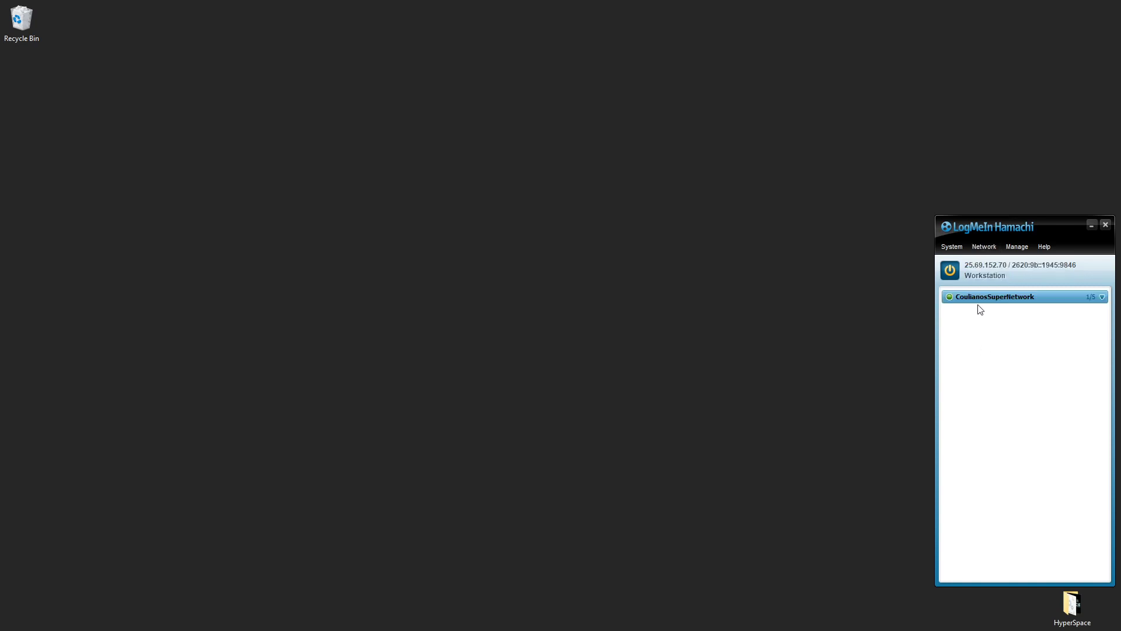
mouse_move(994, 296)
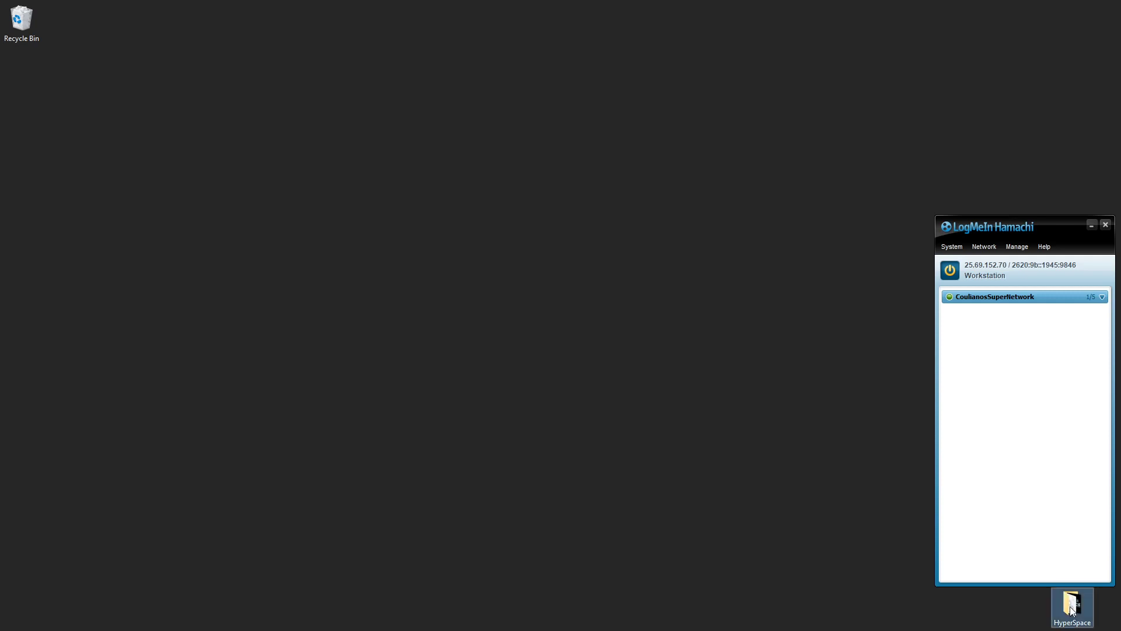
Launch HyperspaceBuildPC.EXE from the HyperSpace folder
double_click(1071, 604)
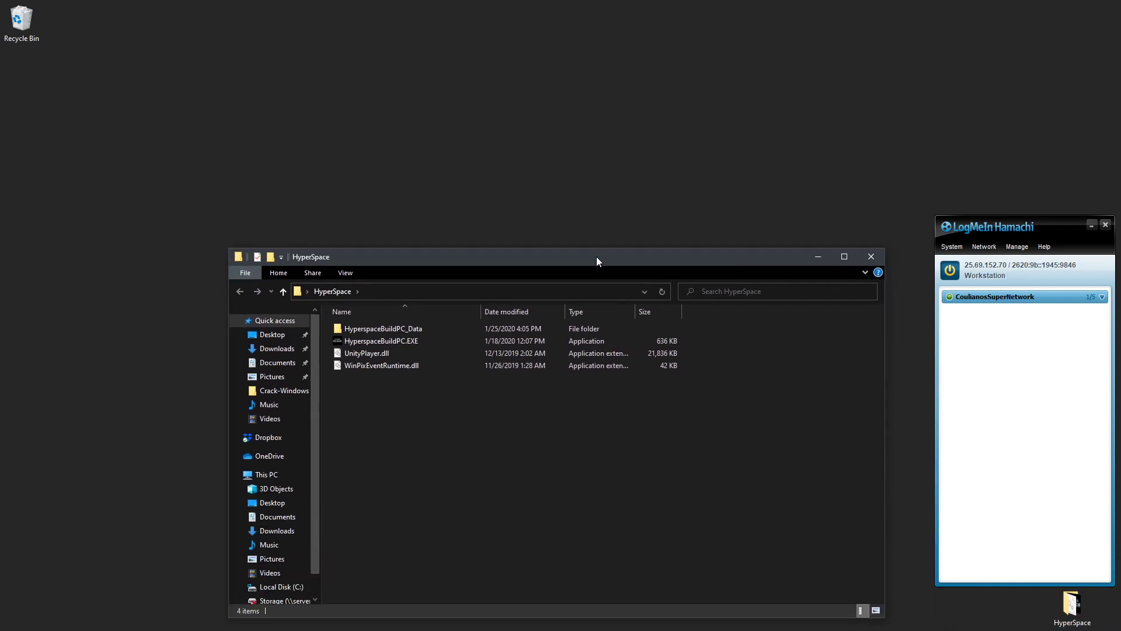
click(380, 340)
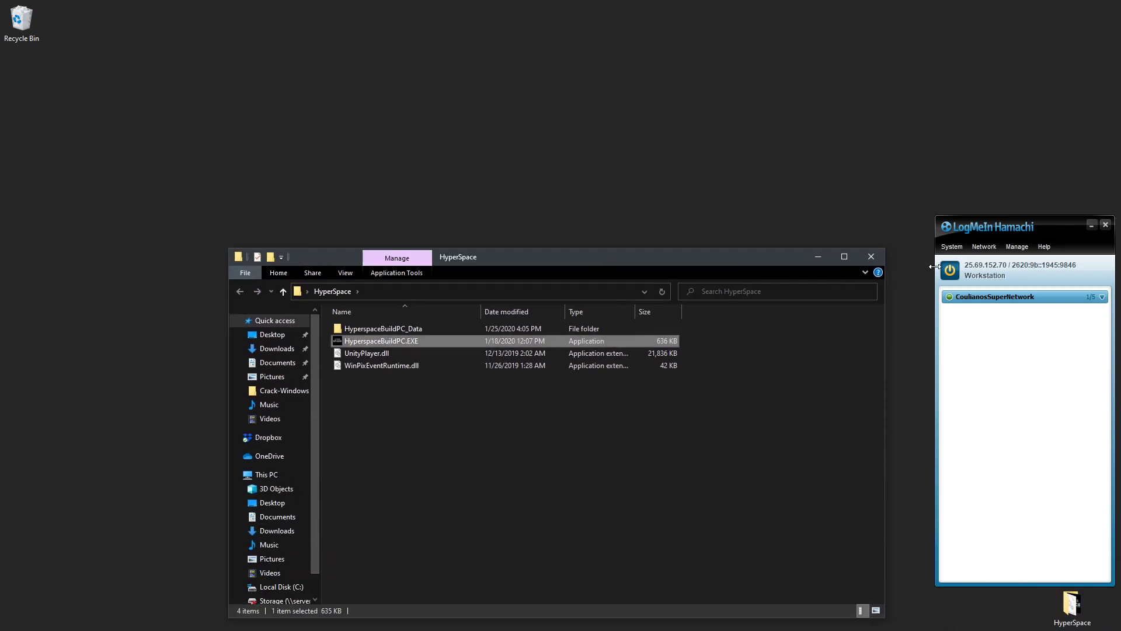
double_click(381, 340)
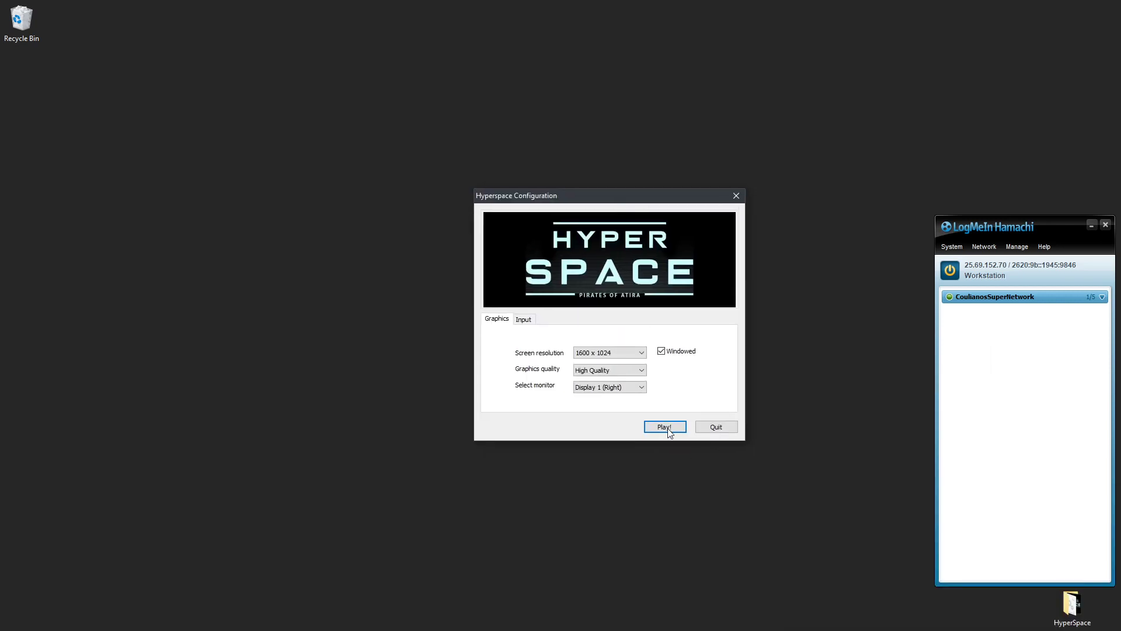
Start the game at 1920 x 1080 screen resolution
click(640, 351)
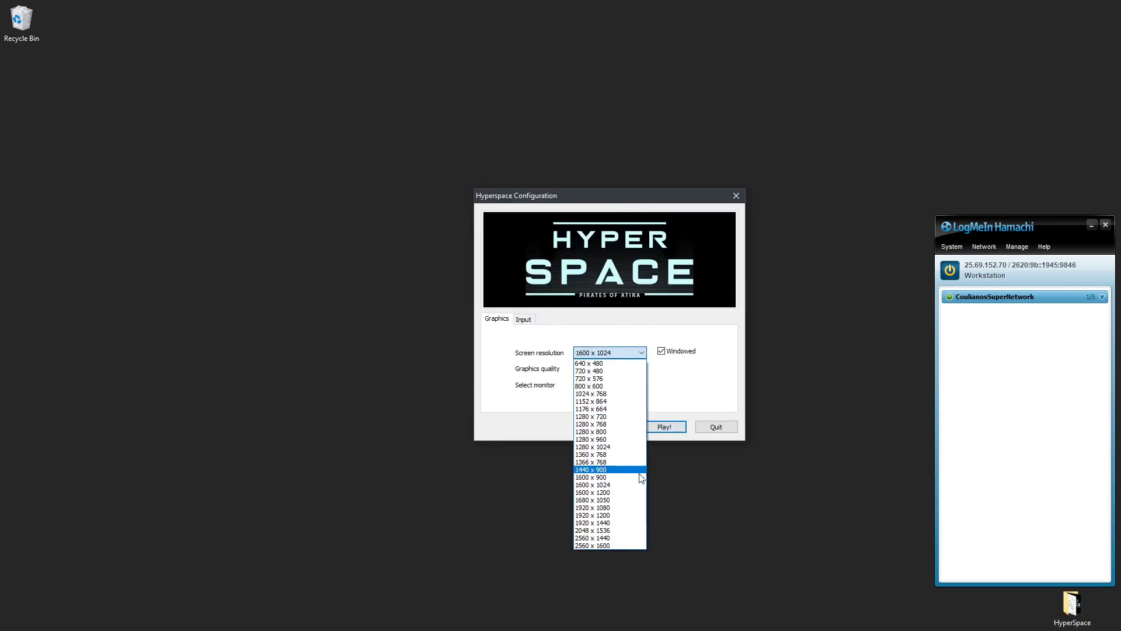
mouse_move(622, 499)
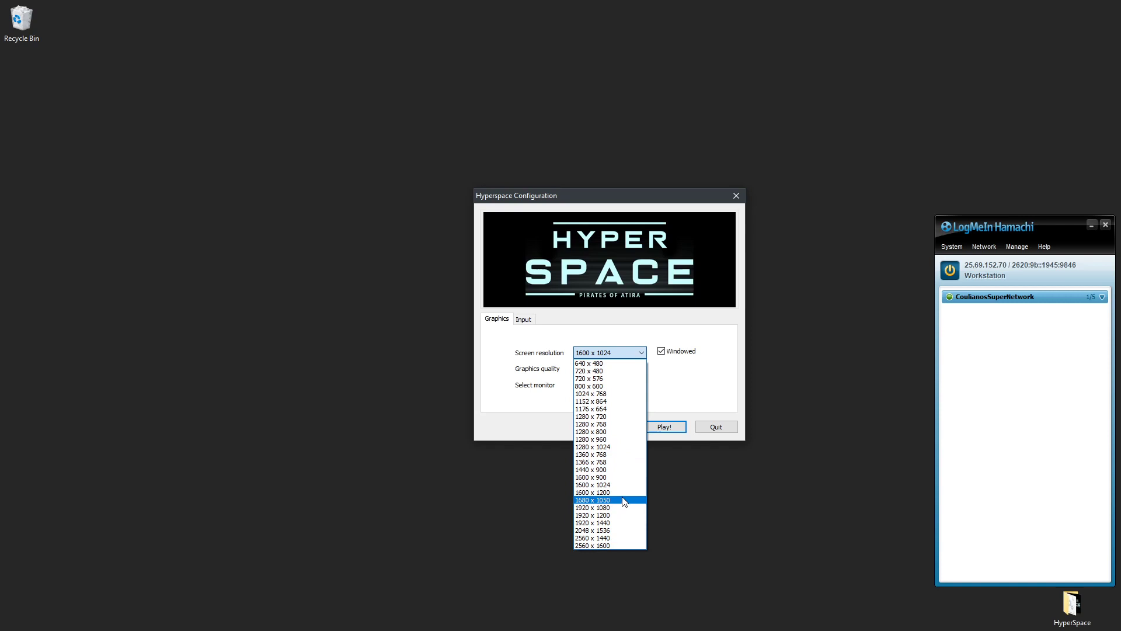
mouse_move(632, 506)
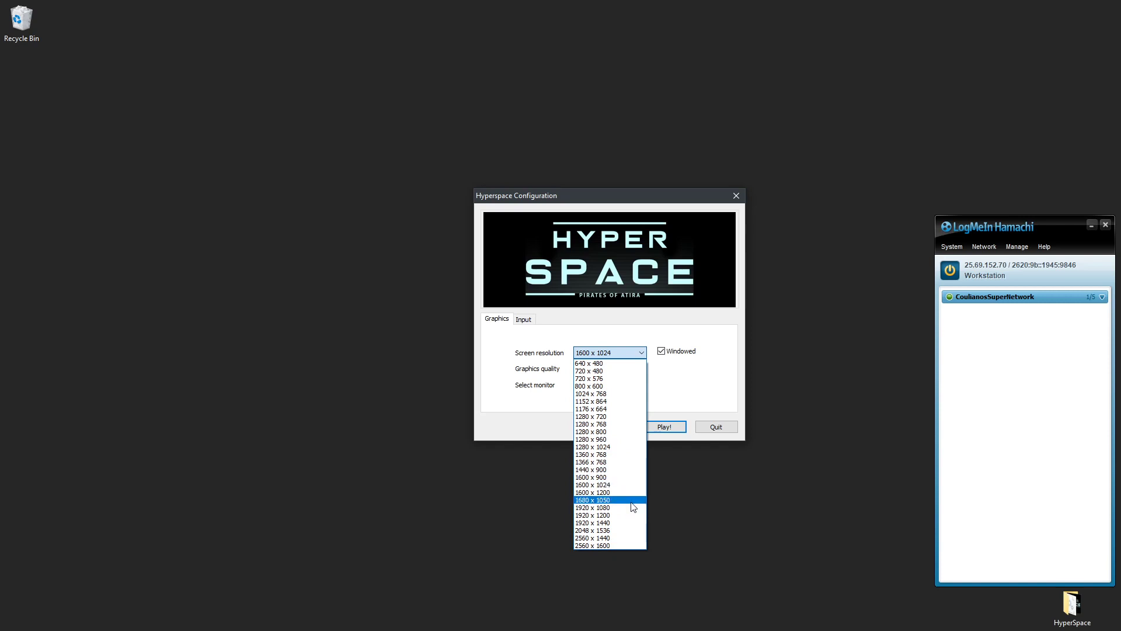
click(592, 507)
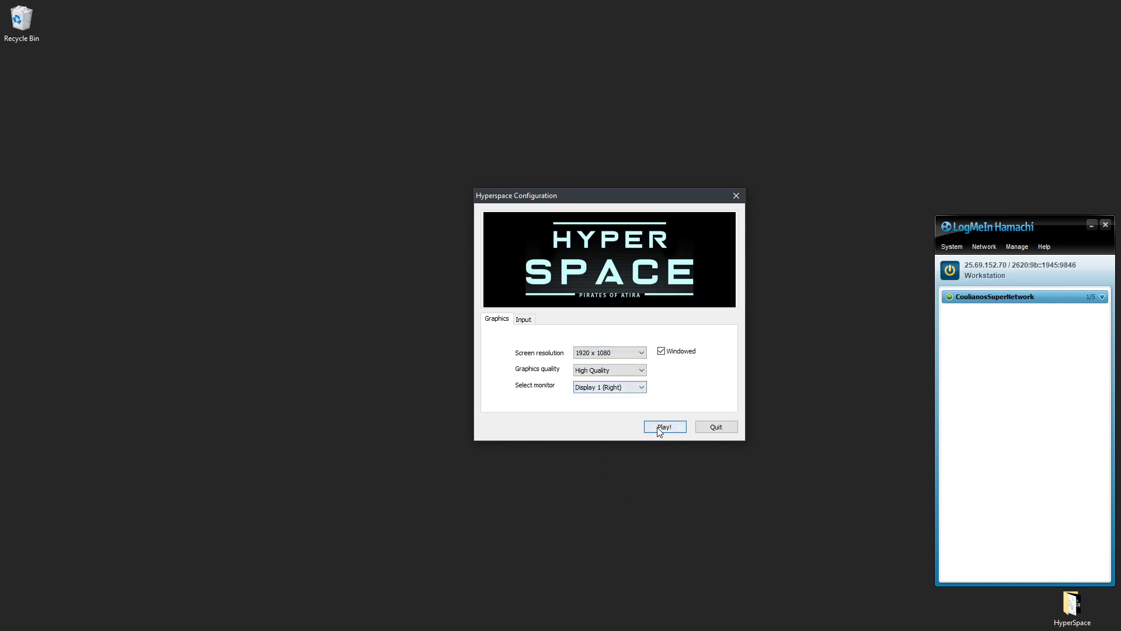
click(663, 426)
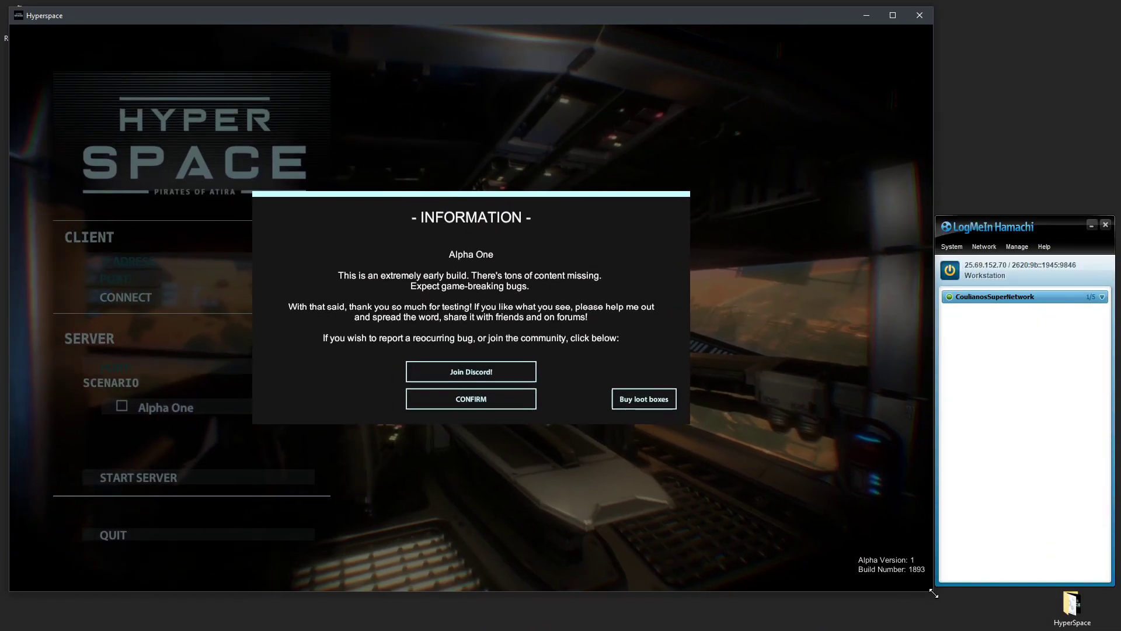
Dismiss the alpha notice, start an Alpha One server, continue past loading, then close the game
click(471, 398)
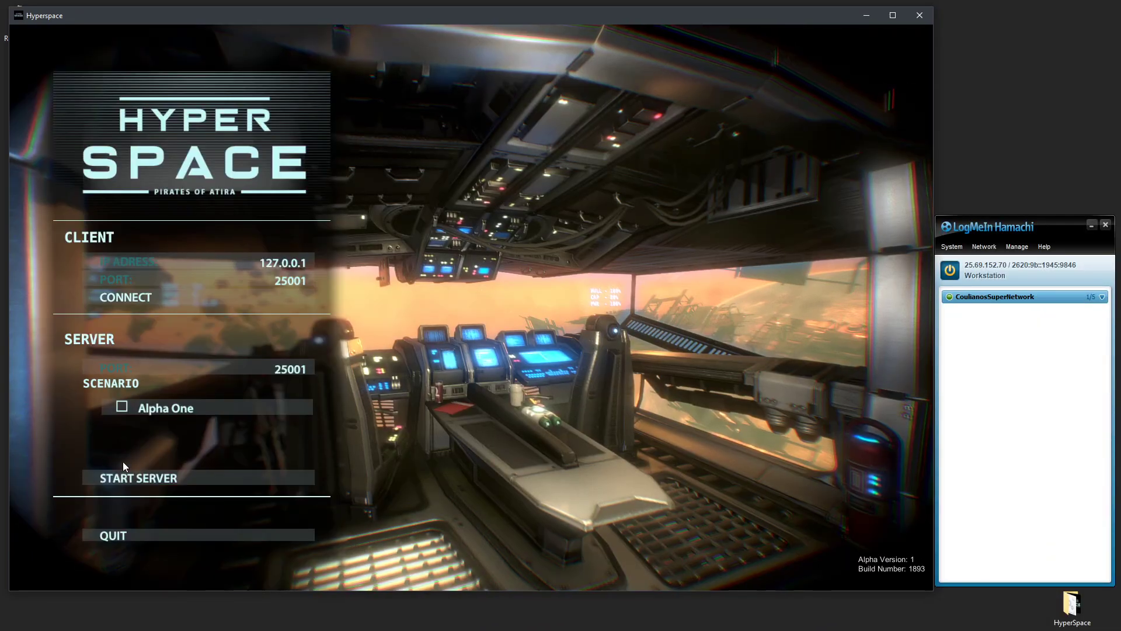
mouse_move(203, 478)
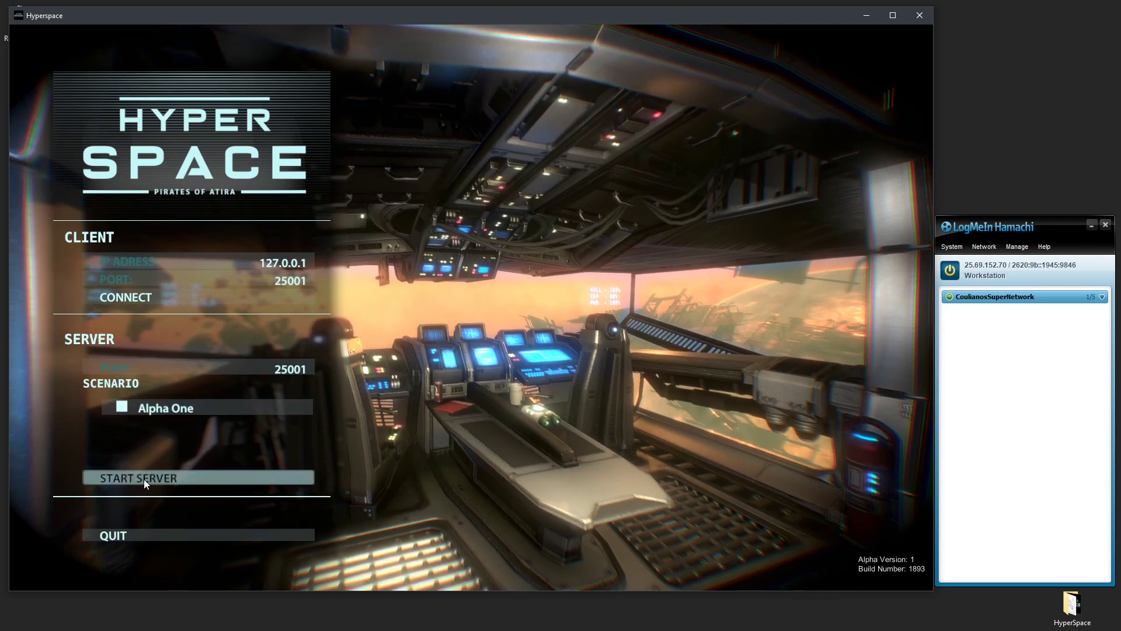
click(138, 477)
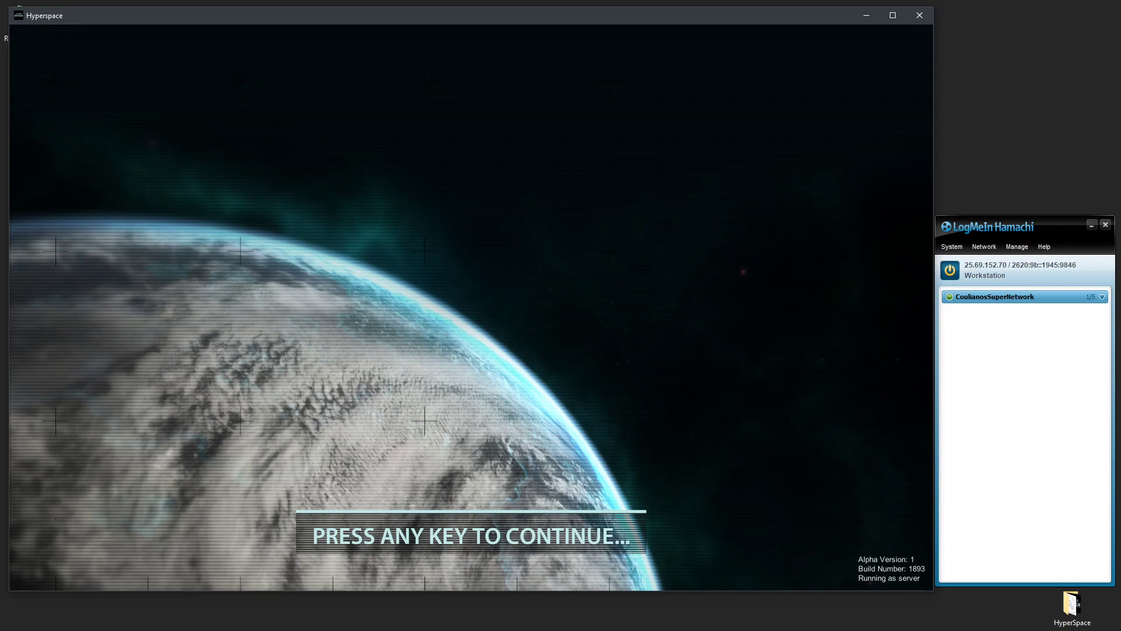
key(space)
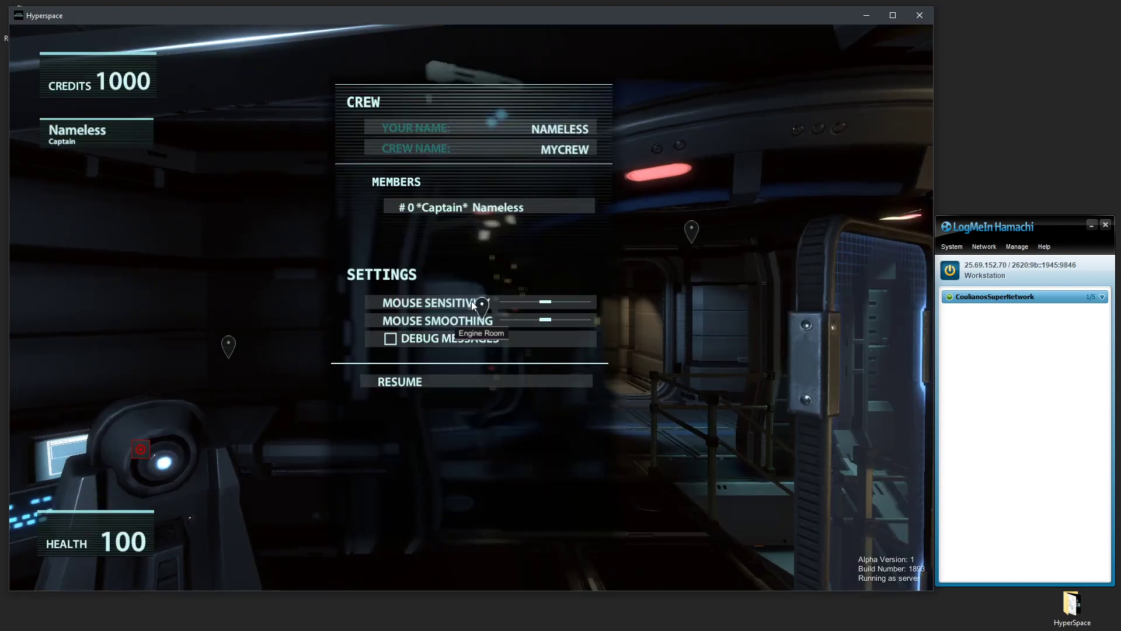
mouse_move(920, 15)
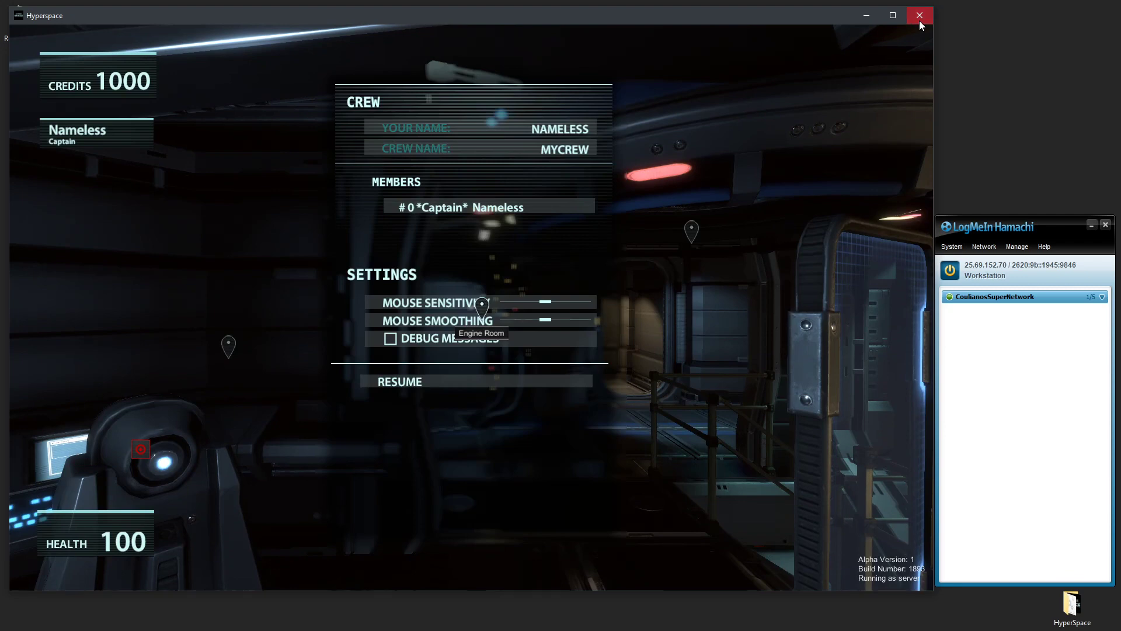
click(919, 15)
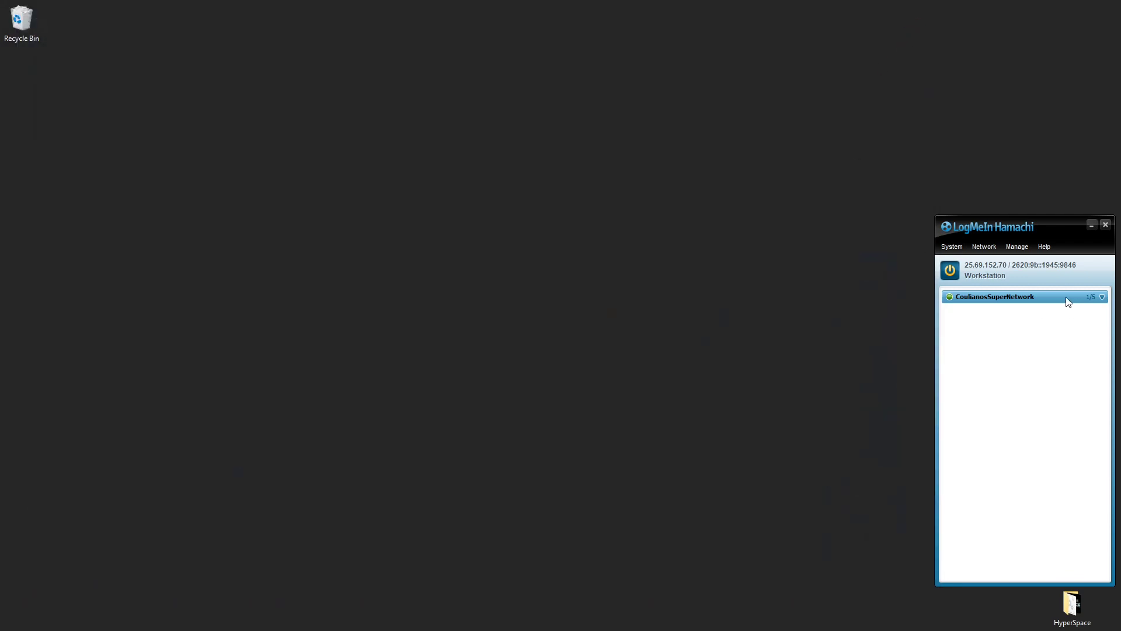
mouse_move(1013, 310)
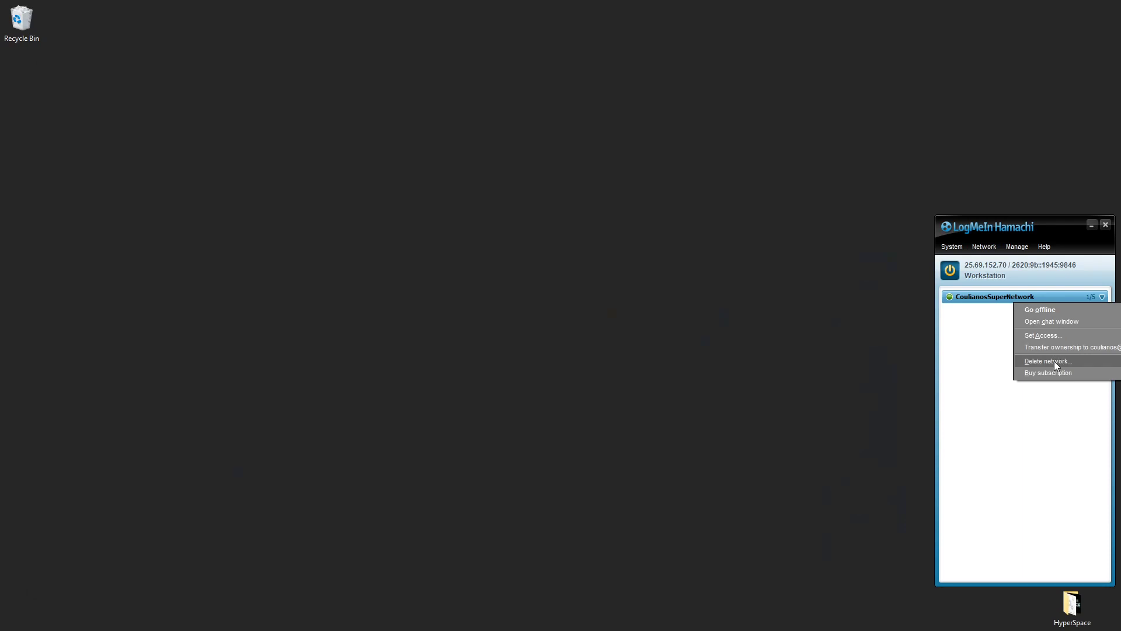
click(1047, 361)
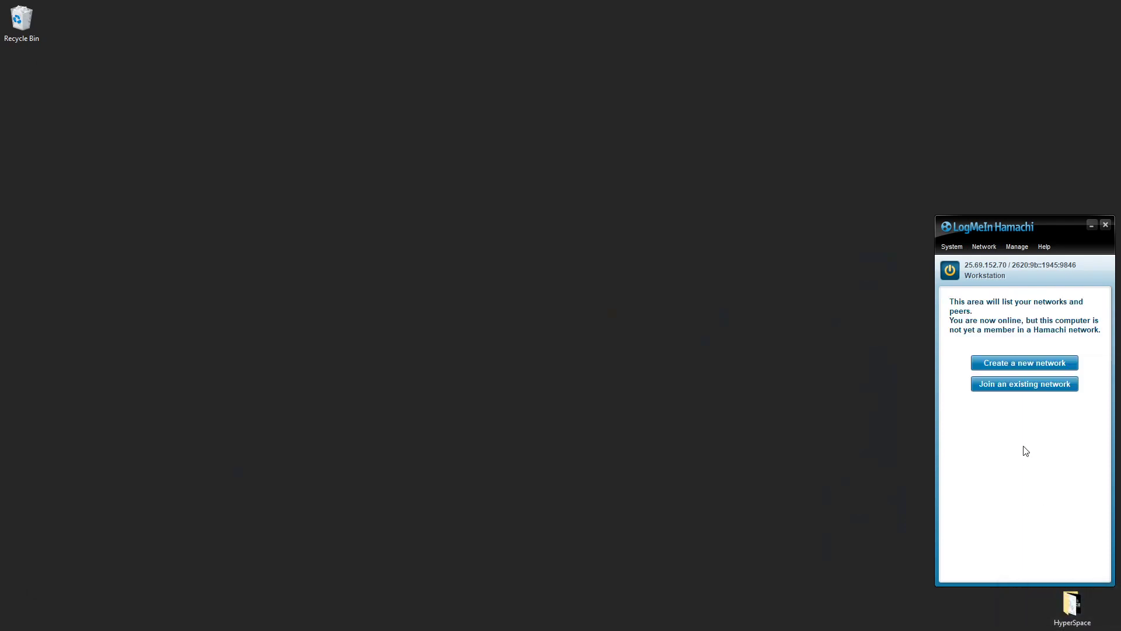
mouse_move(1036, 231)
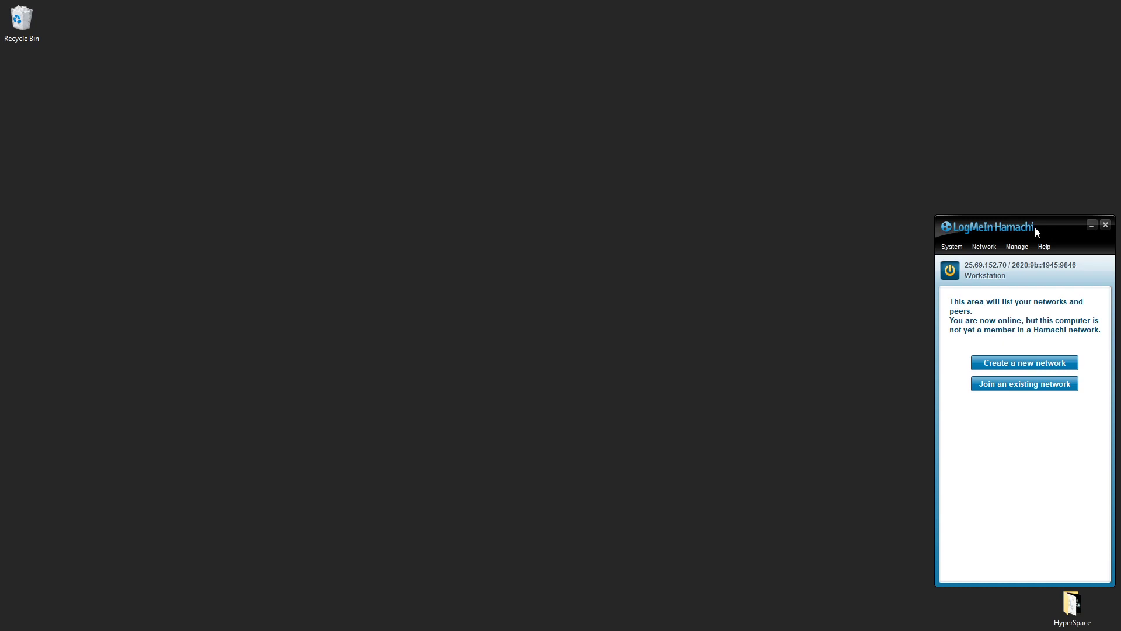
mouse_move(800, 242)
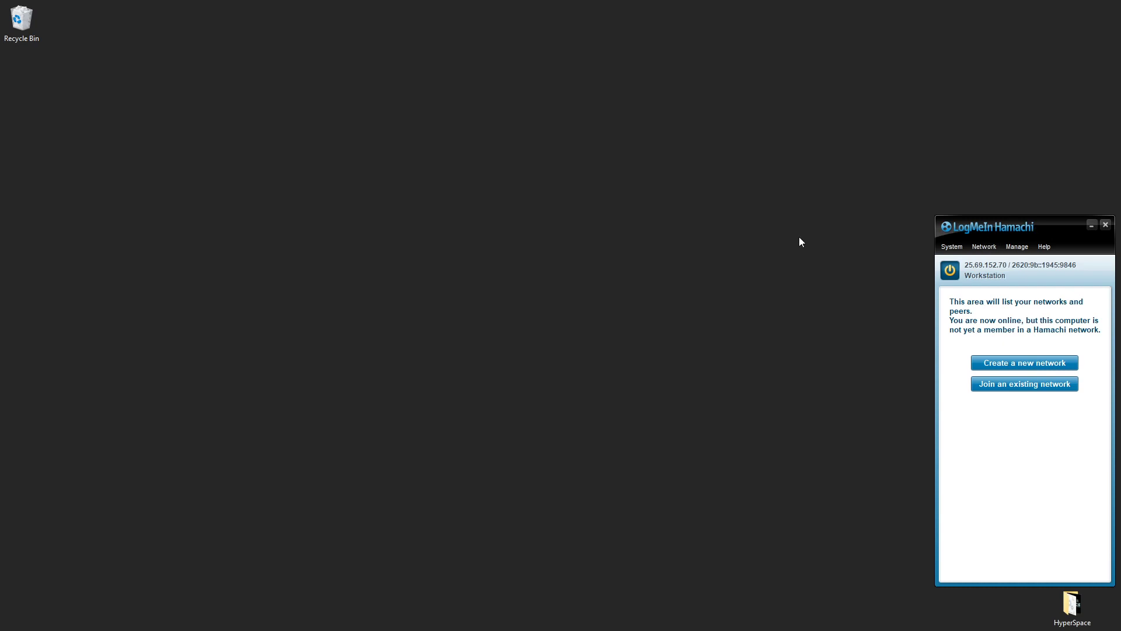
mouse_move(1025, 384)
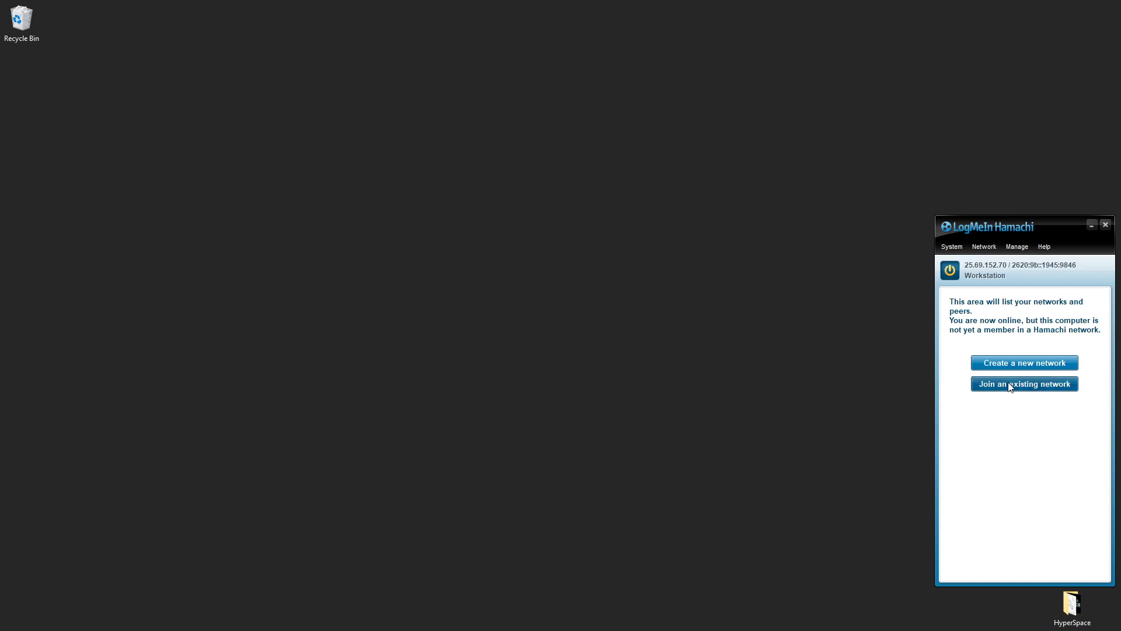
Join the existing Hamachi network HyperSpaceNetwork with its password
click(1024, 385)
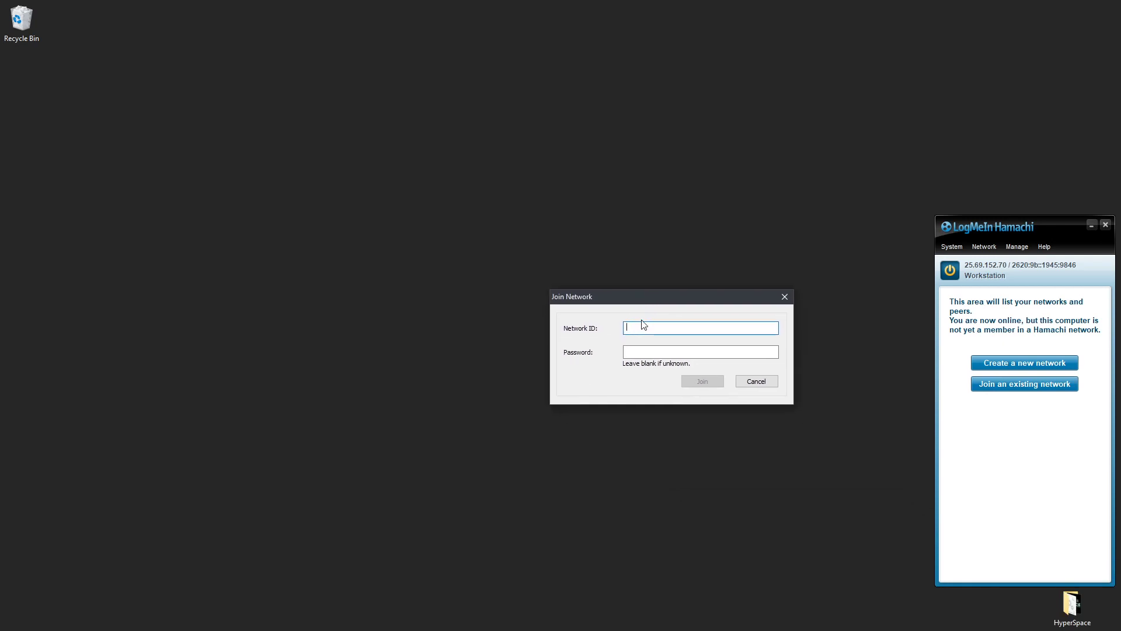
text(HyperSpaceNetwork)
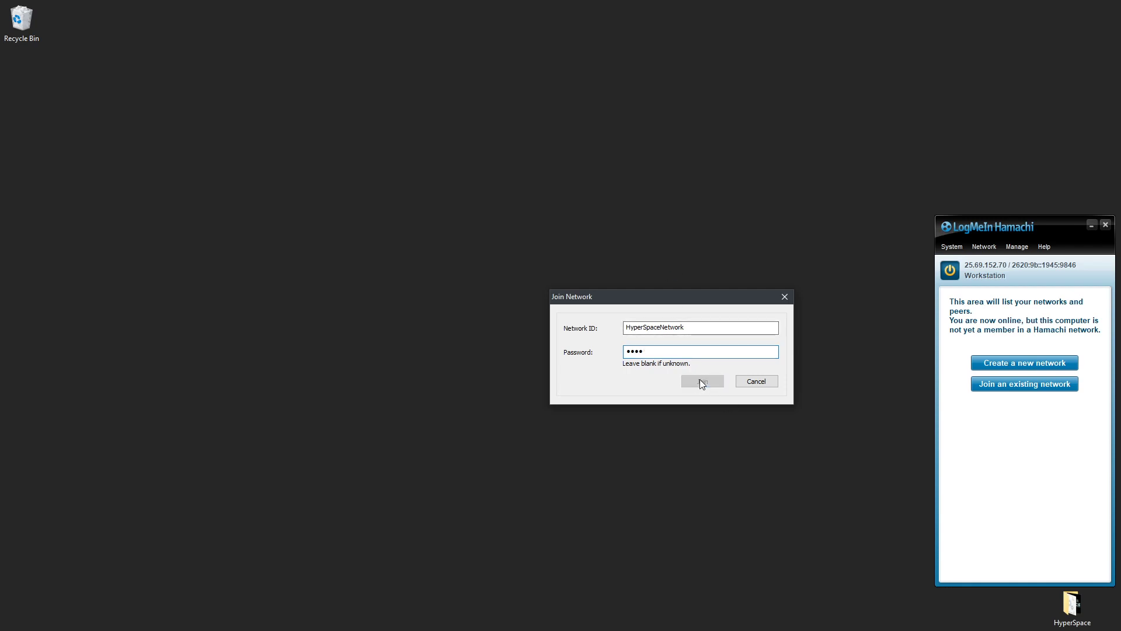
click(701, 381)
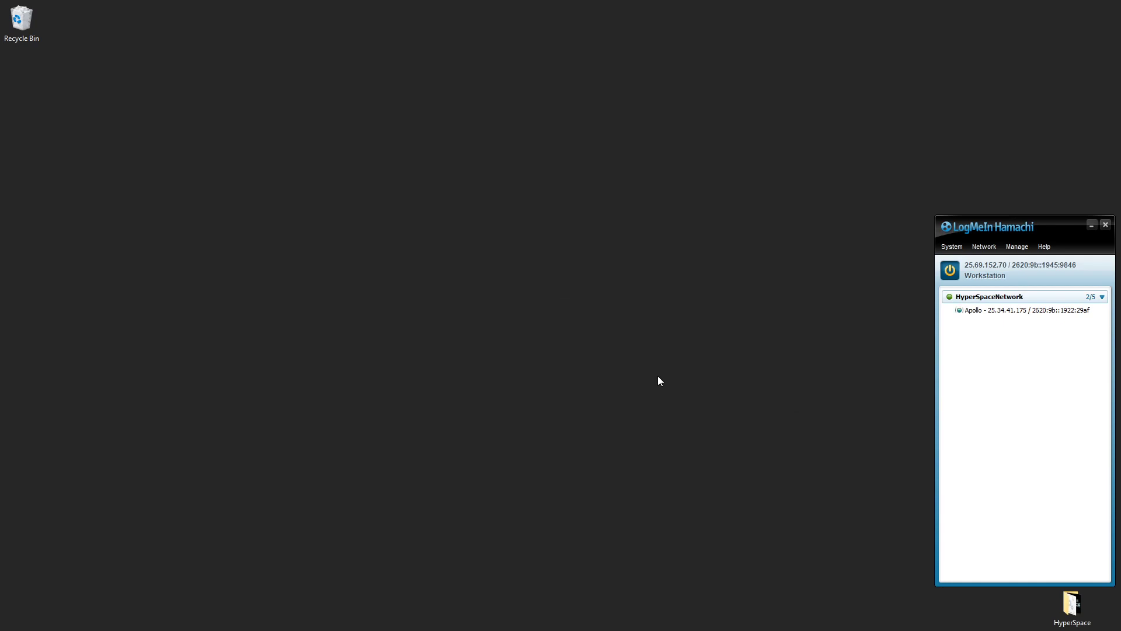
mouse_move(694, 383)
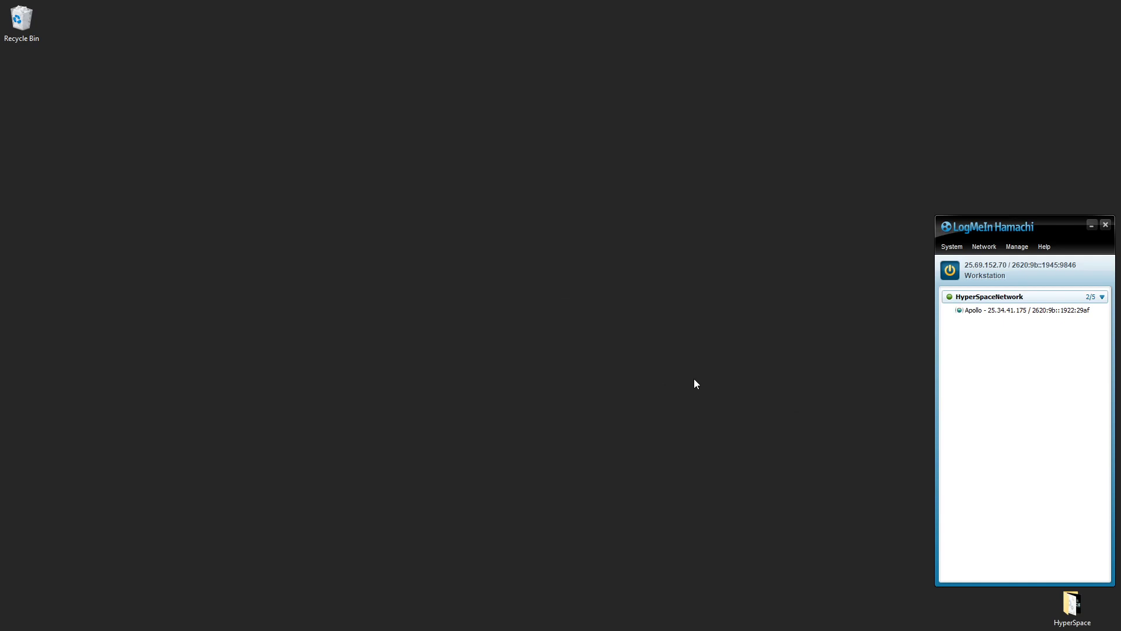
mouse_move(984, 317)
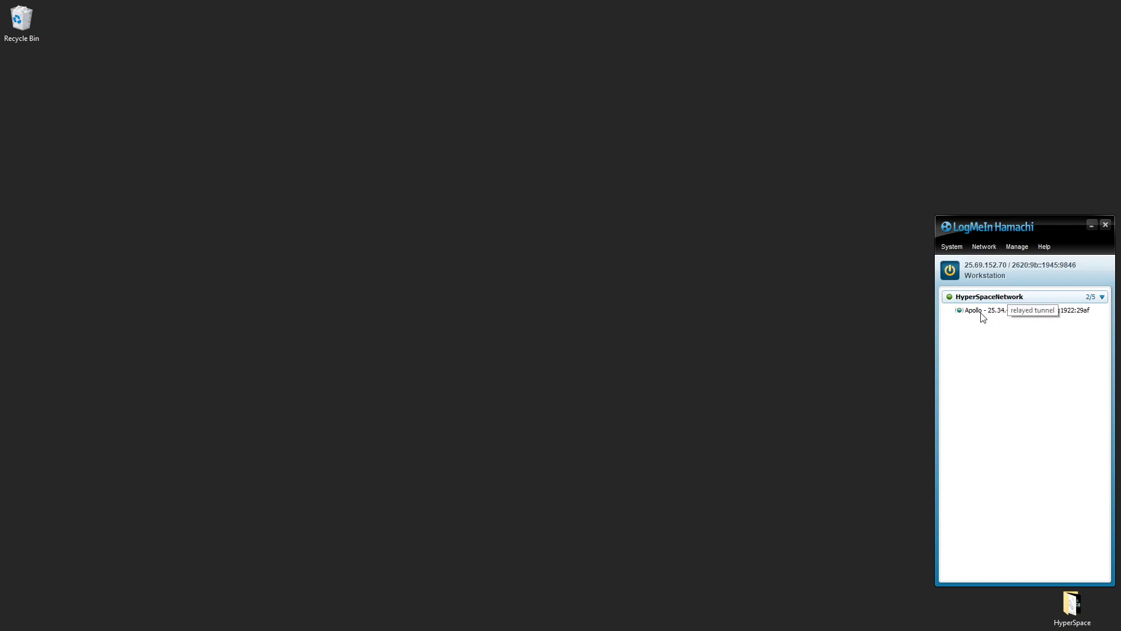
mouse_move(1023, 320)
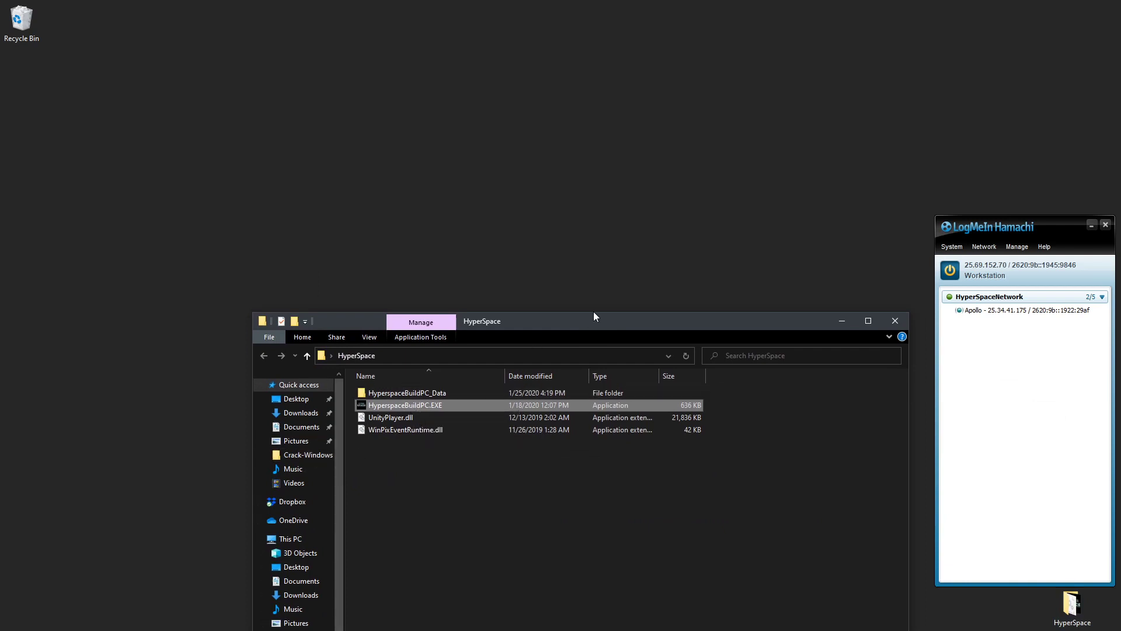
Relaunch HyperspaceBuildPC.EXE and start it with the current settings
double_click(406, 406)
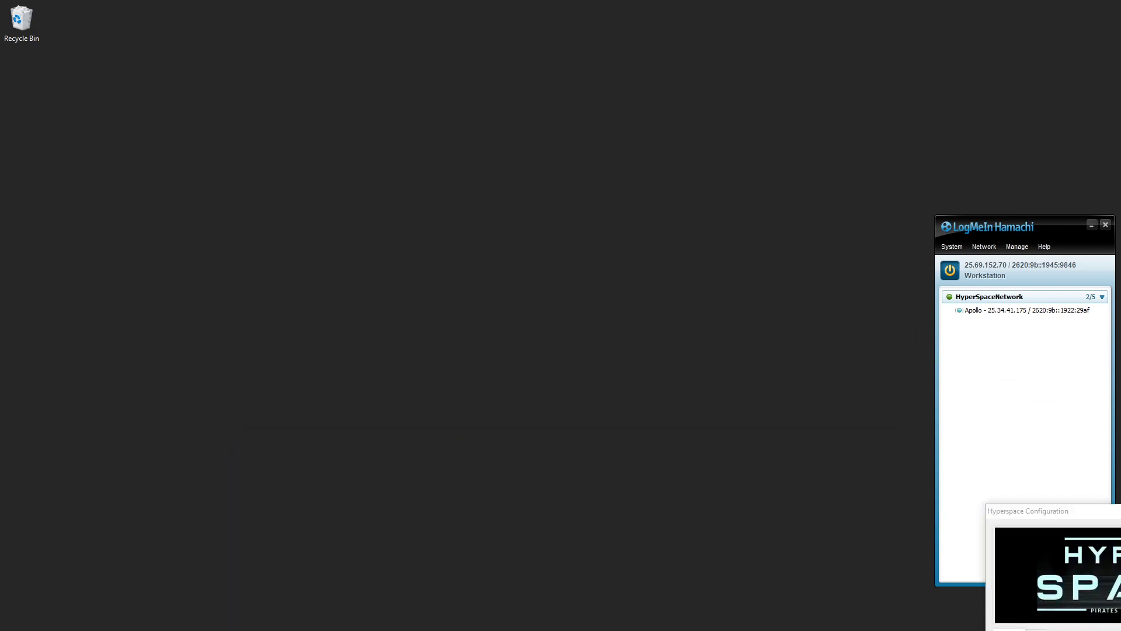
click(526, 388)
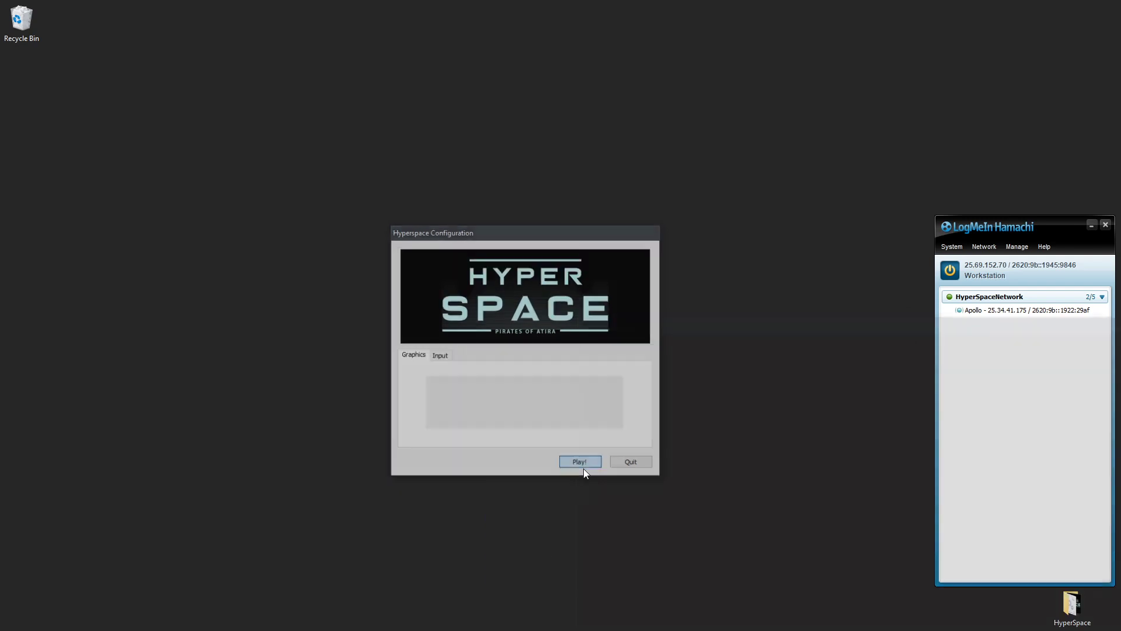
click(580, 461)
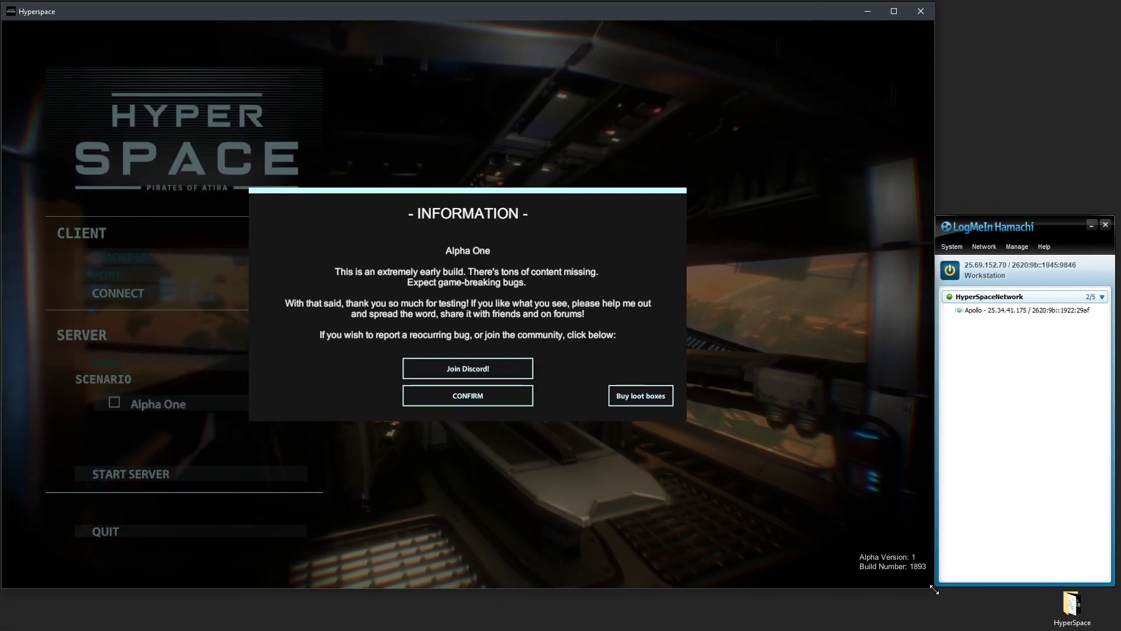
Copy Apollo's Hamachi IPv4 address 25.34.41.175 into the game's IP address field
click(467, 396)
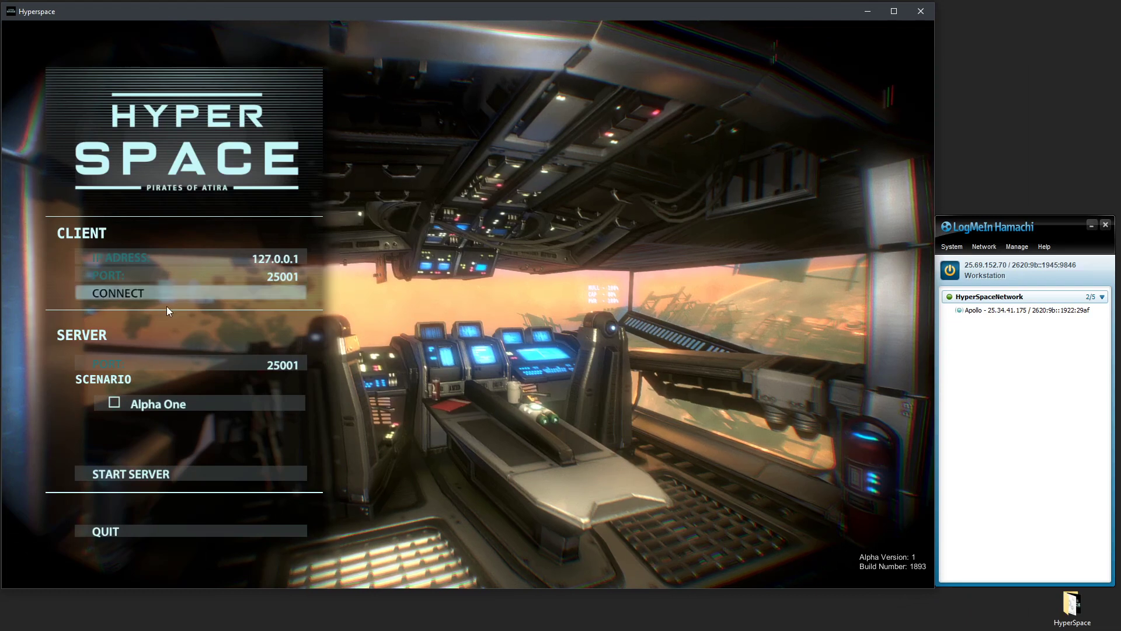
mouse_move(185, 320)
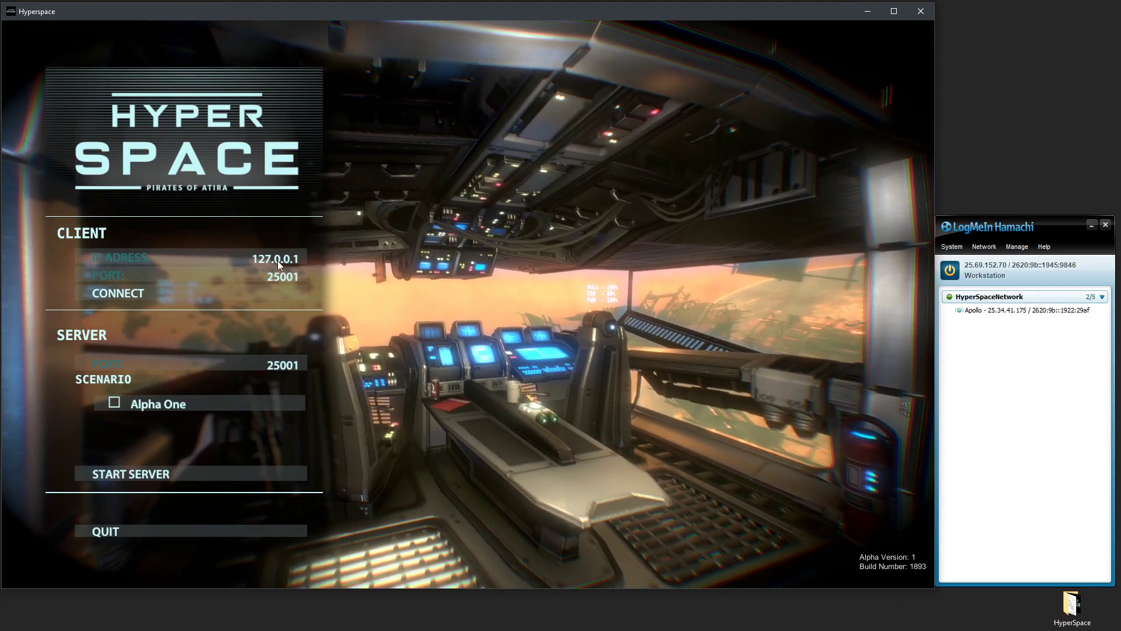
mouse_move(1010, 320)
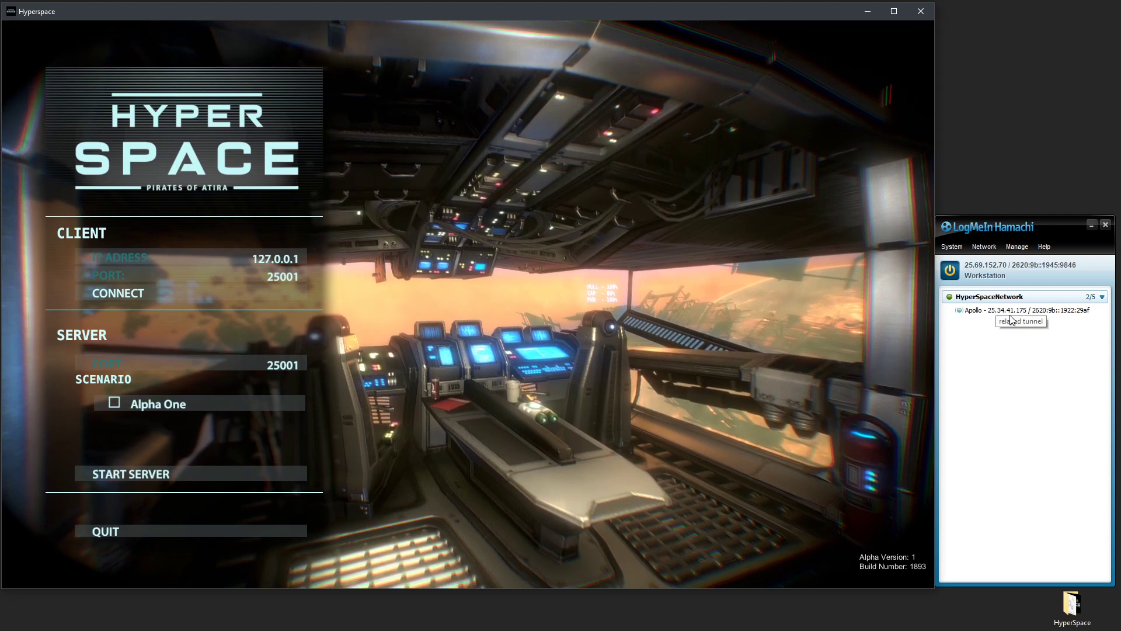
right_click(1024, 309)
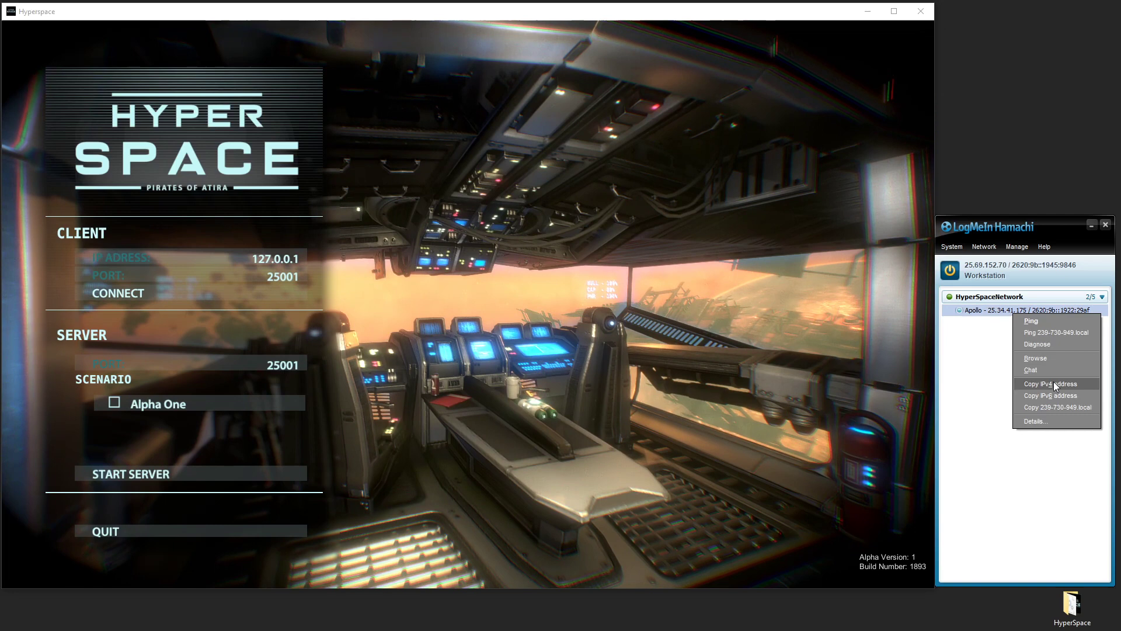
click(1049, 383)
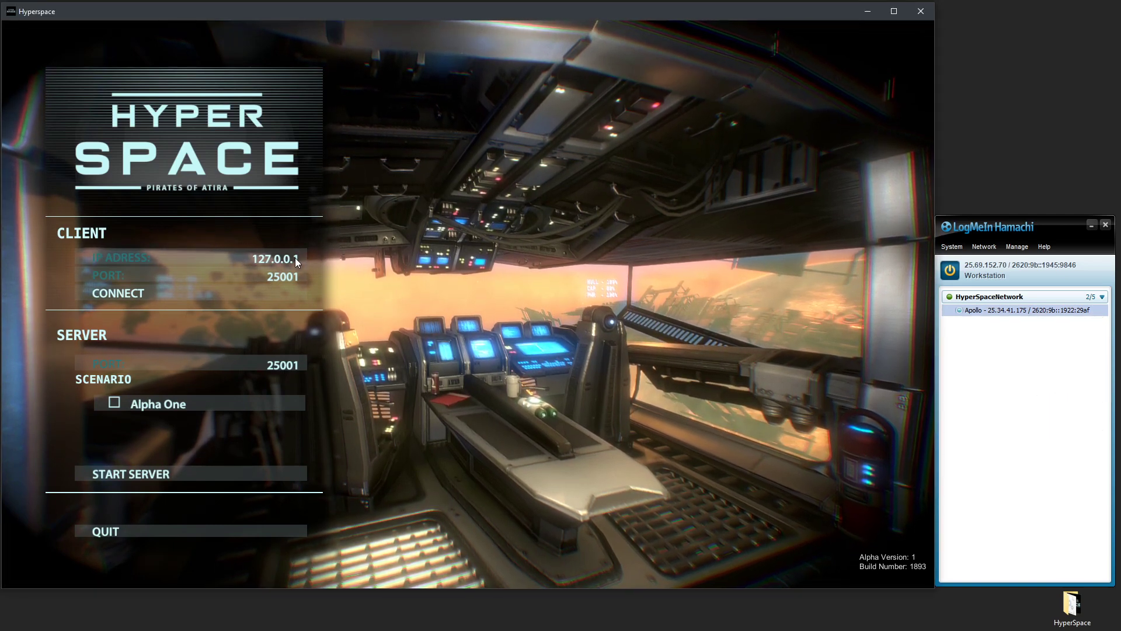
text(234234)
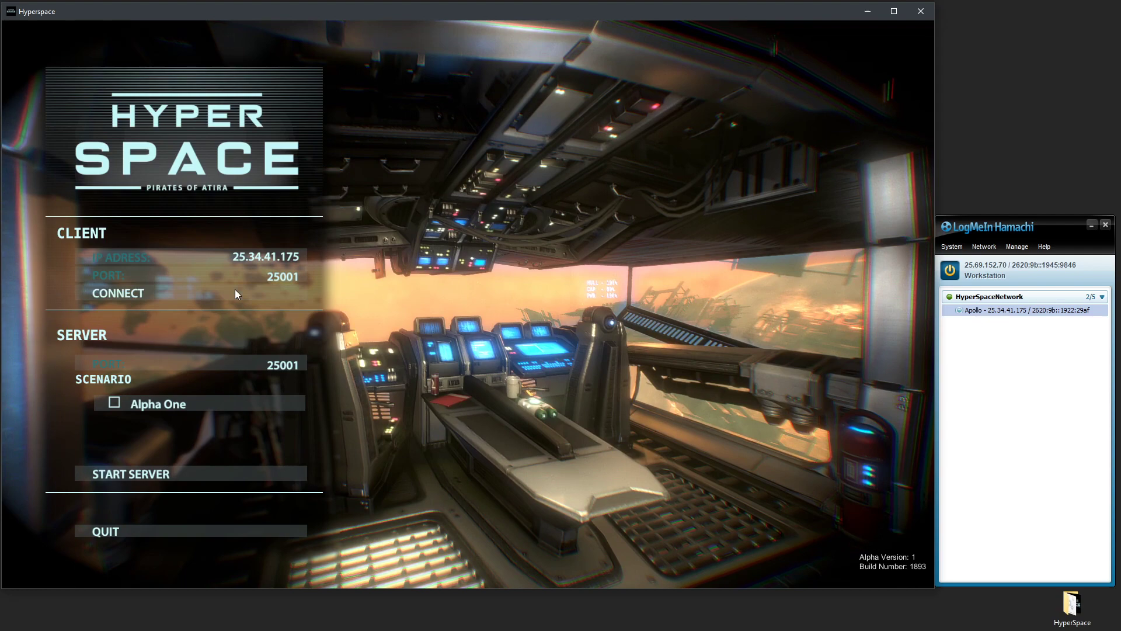
Connect to the host's server, get into the ship, open the in-game menu, and close the game
click(116, 293)
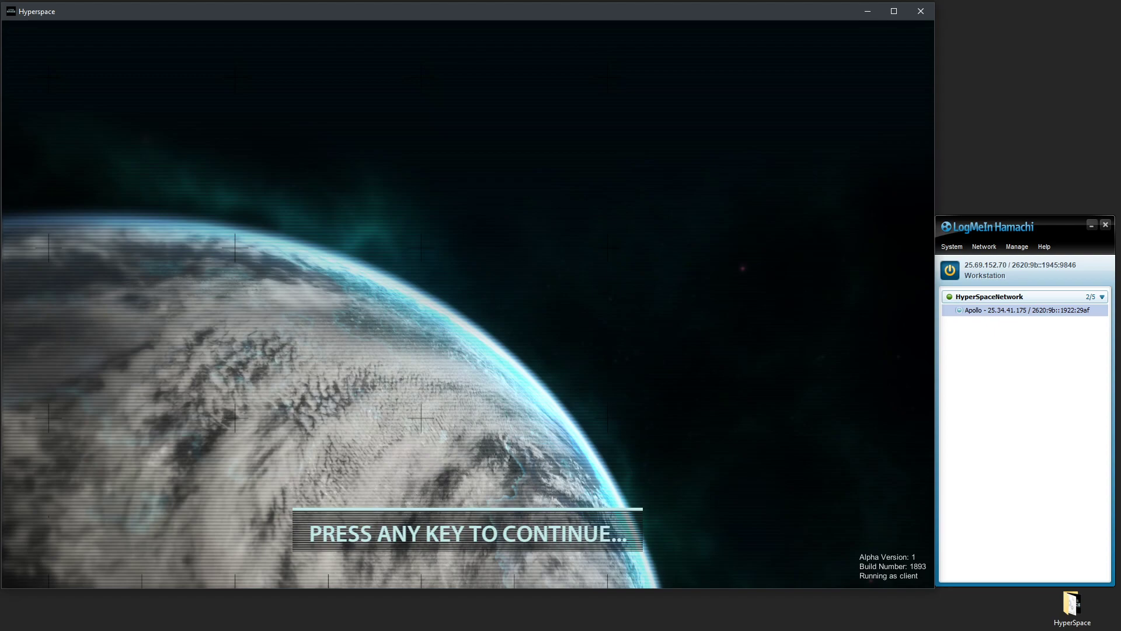
key(space)
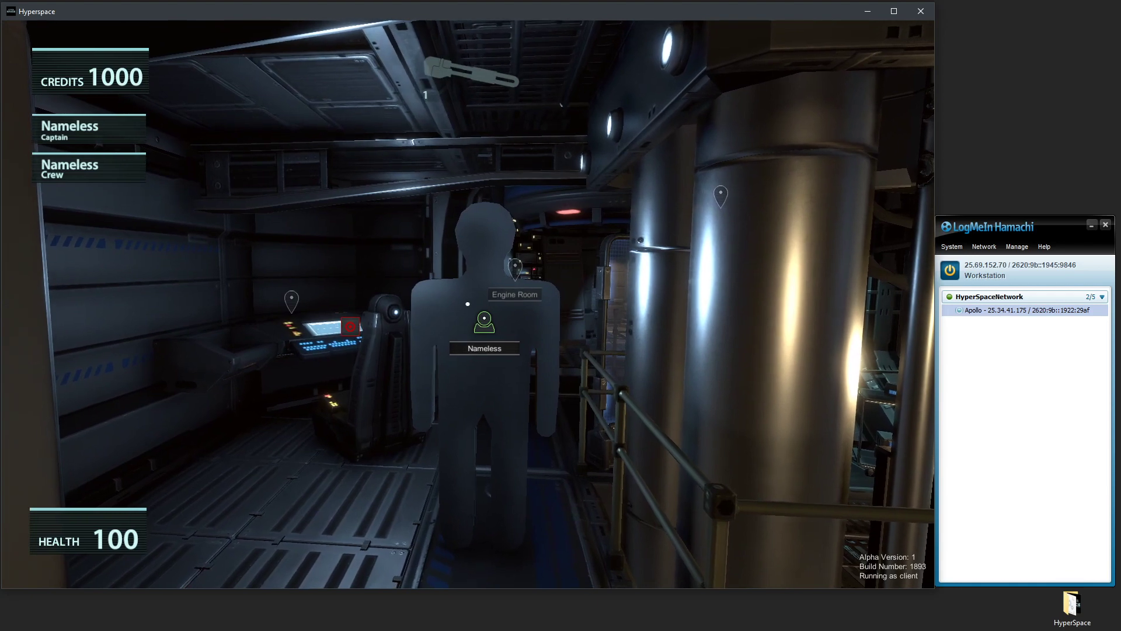
key(Escape)
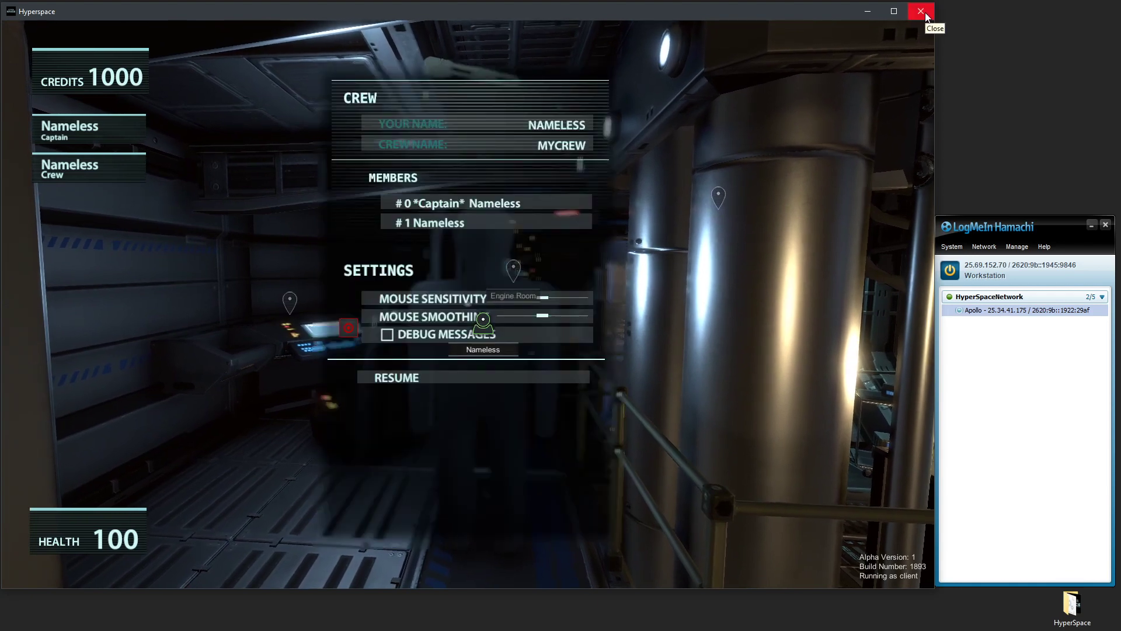
click(922, 11)
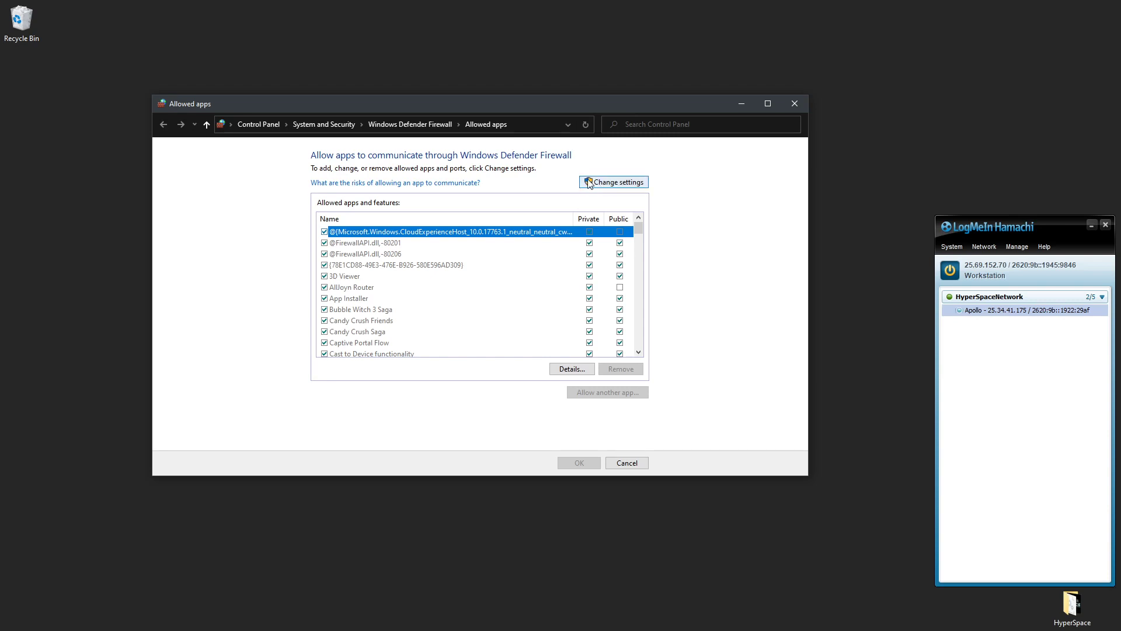
Unlock the allowed apps list and start adding another app
click(613, 182)
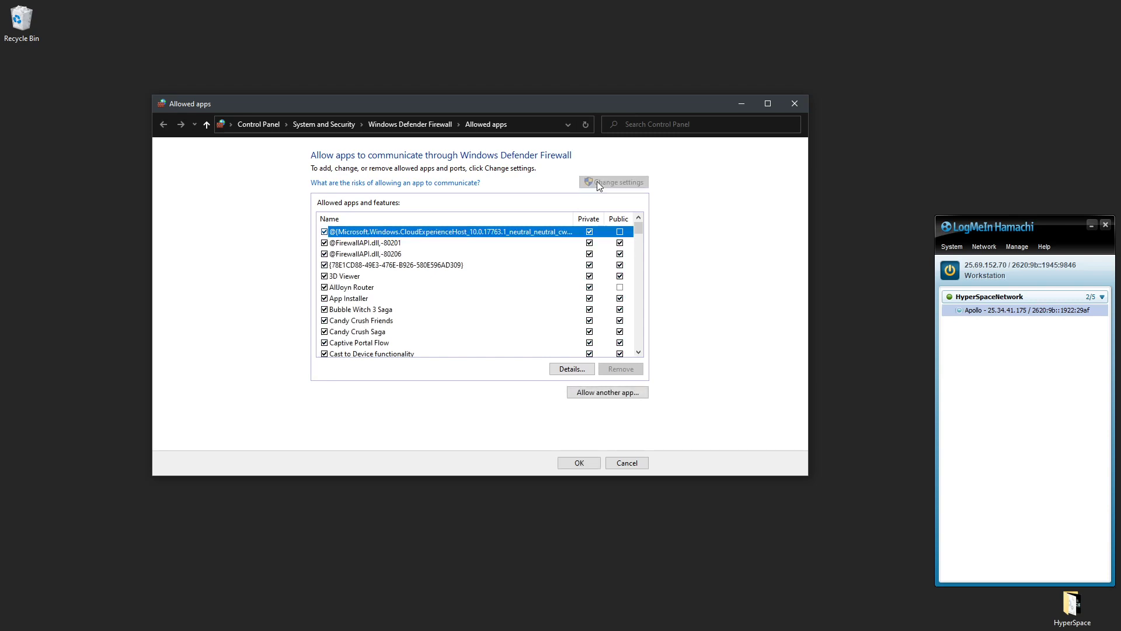
mouse_move(608, 392)
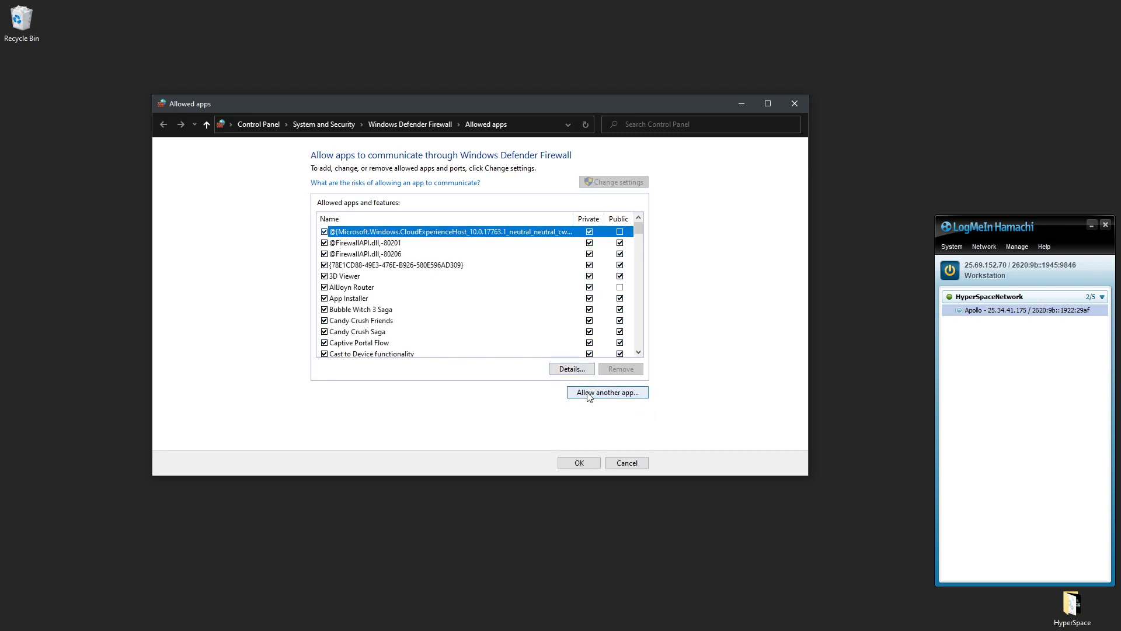
click(607, 392)
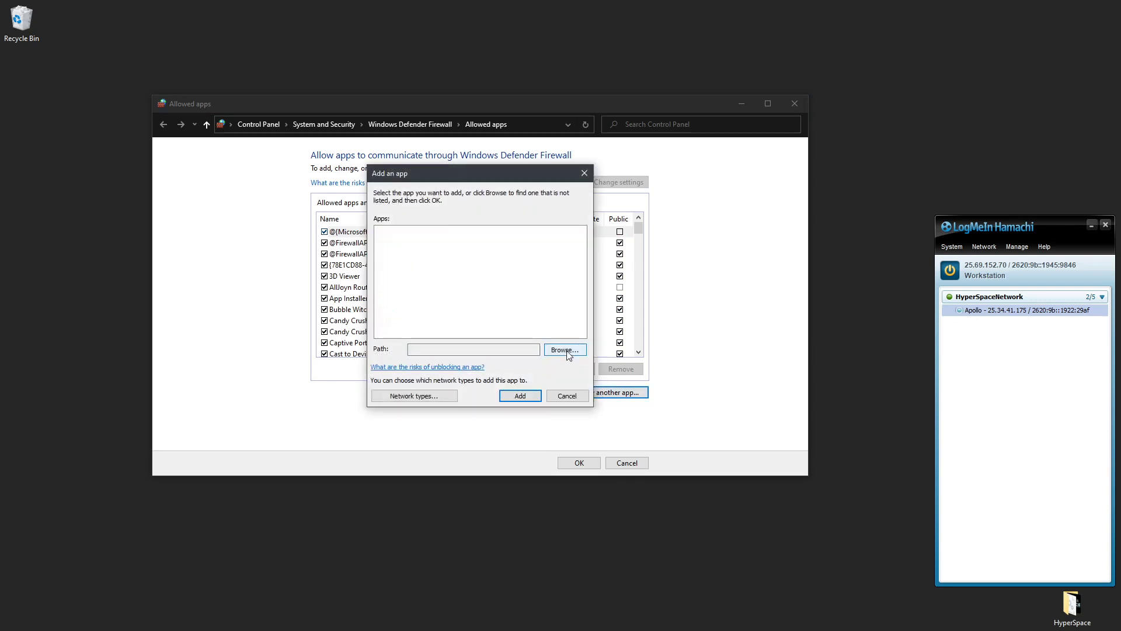
Browse to Desktop > HyperSpace and select HyperspaceBuildPC.EXE as the app to allow
click(564, 349)
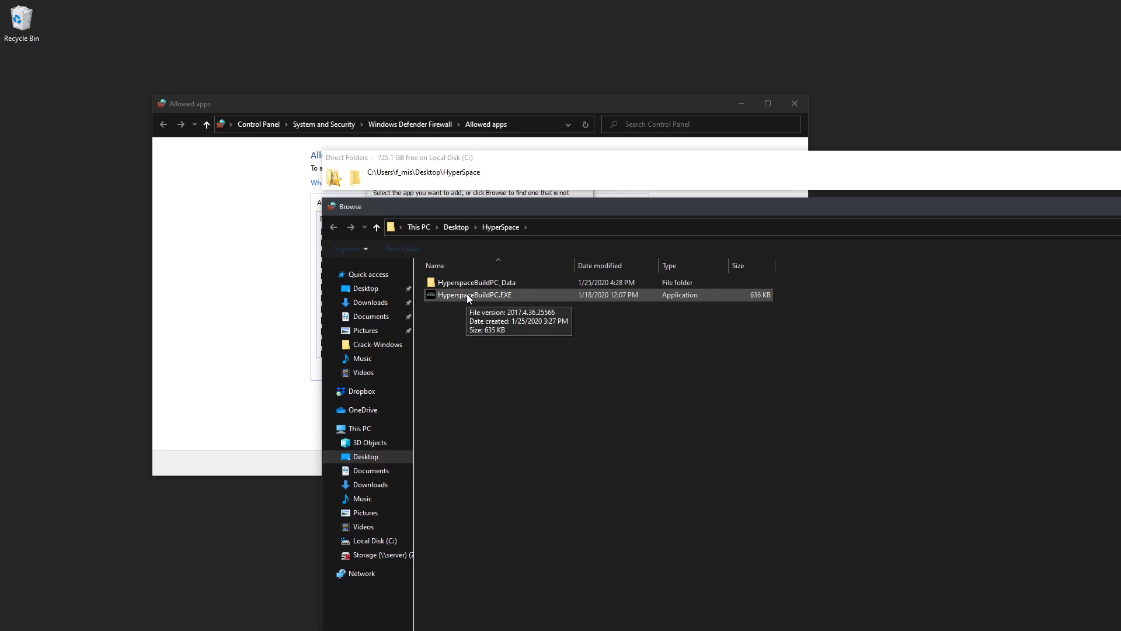
click(475, 294)
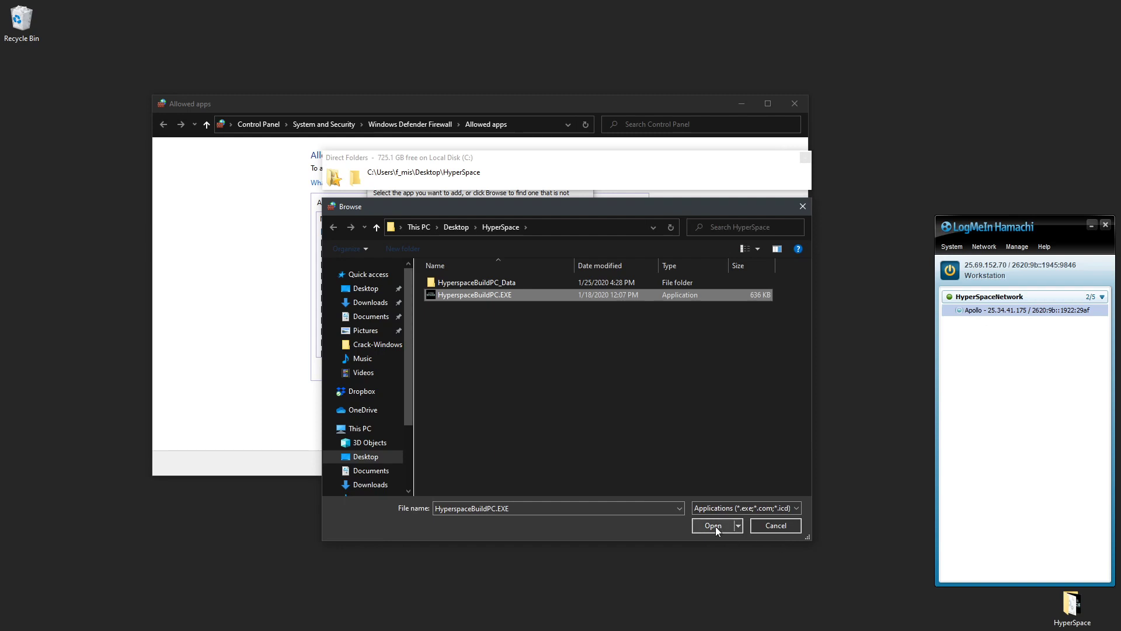
click(713, 524)
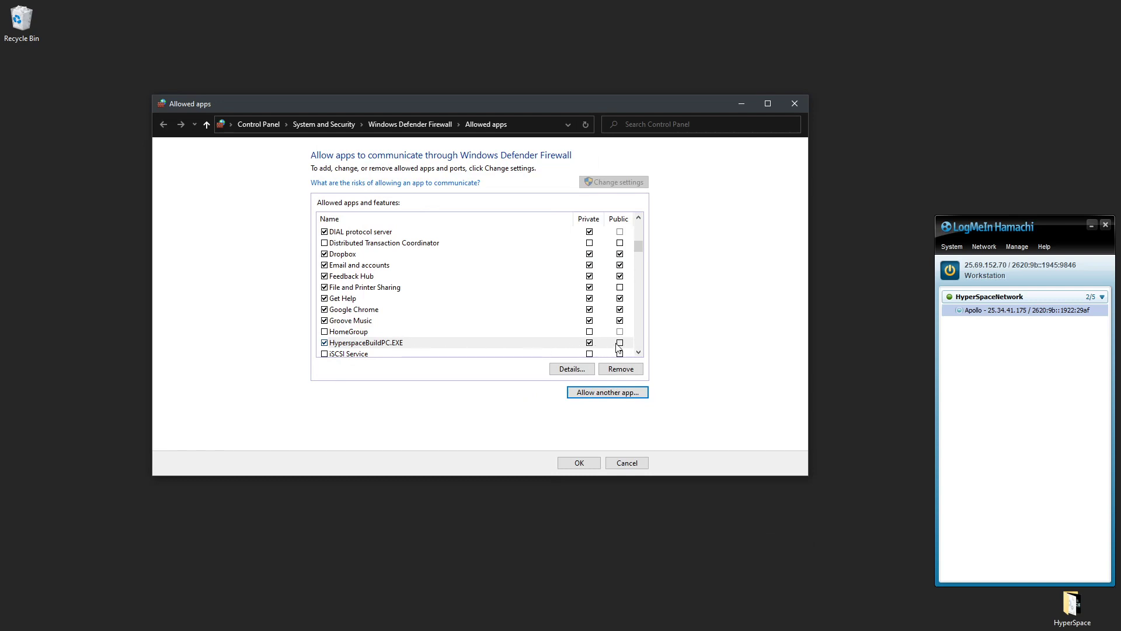
Allow HyperspaceBuildPC.EXE on public networks too and save the firewall changes
click(620, 342)
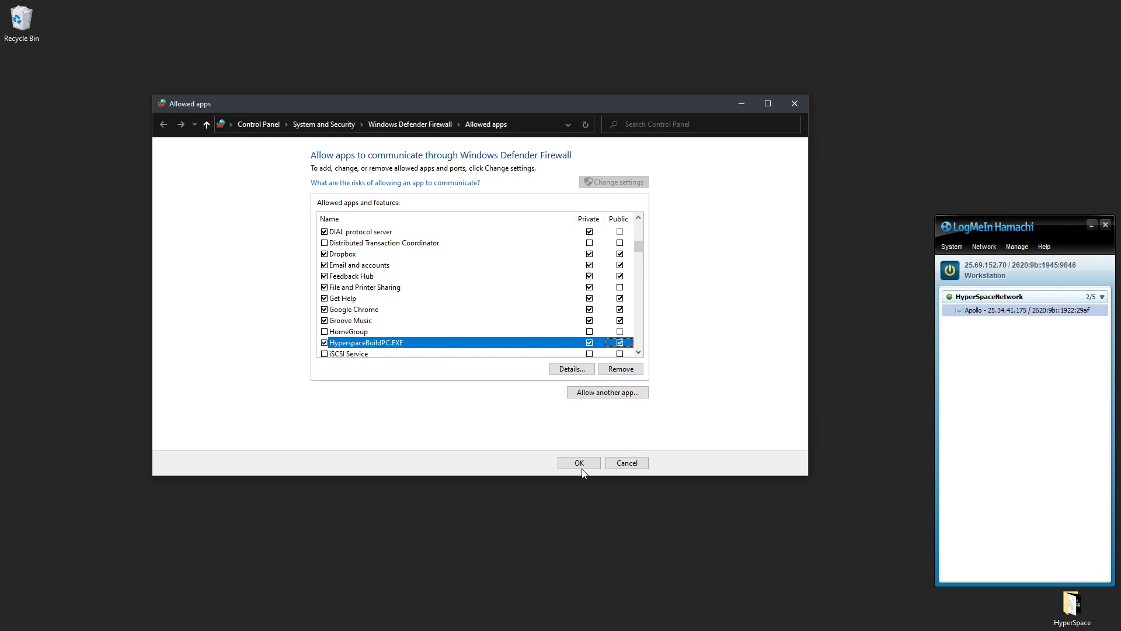
click(578, 462)
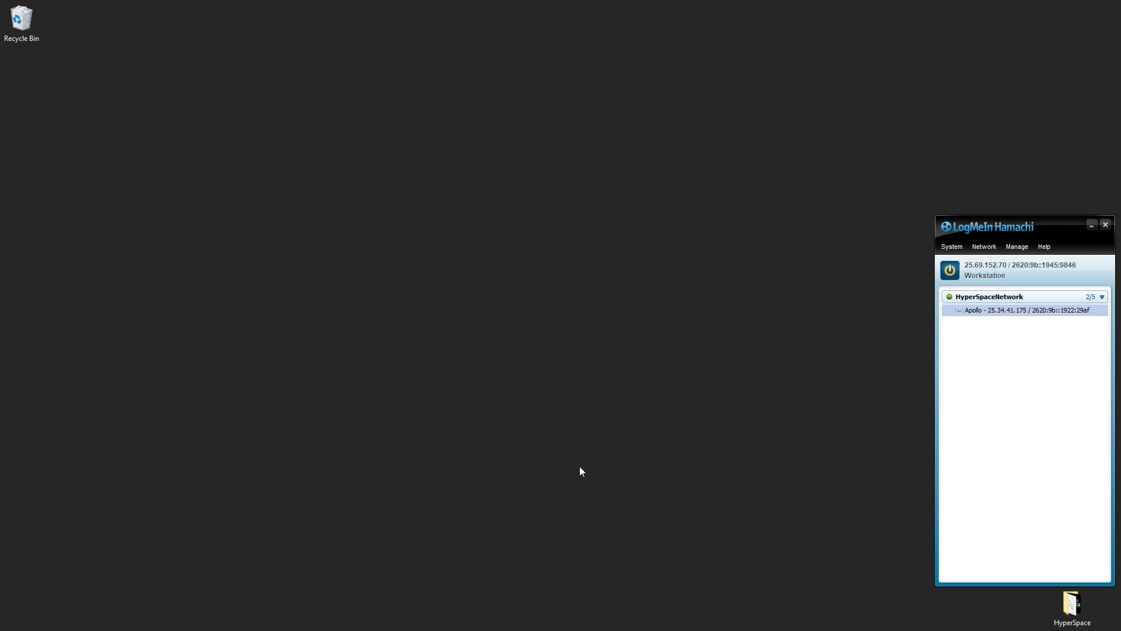